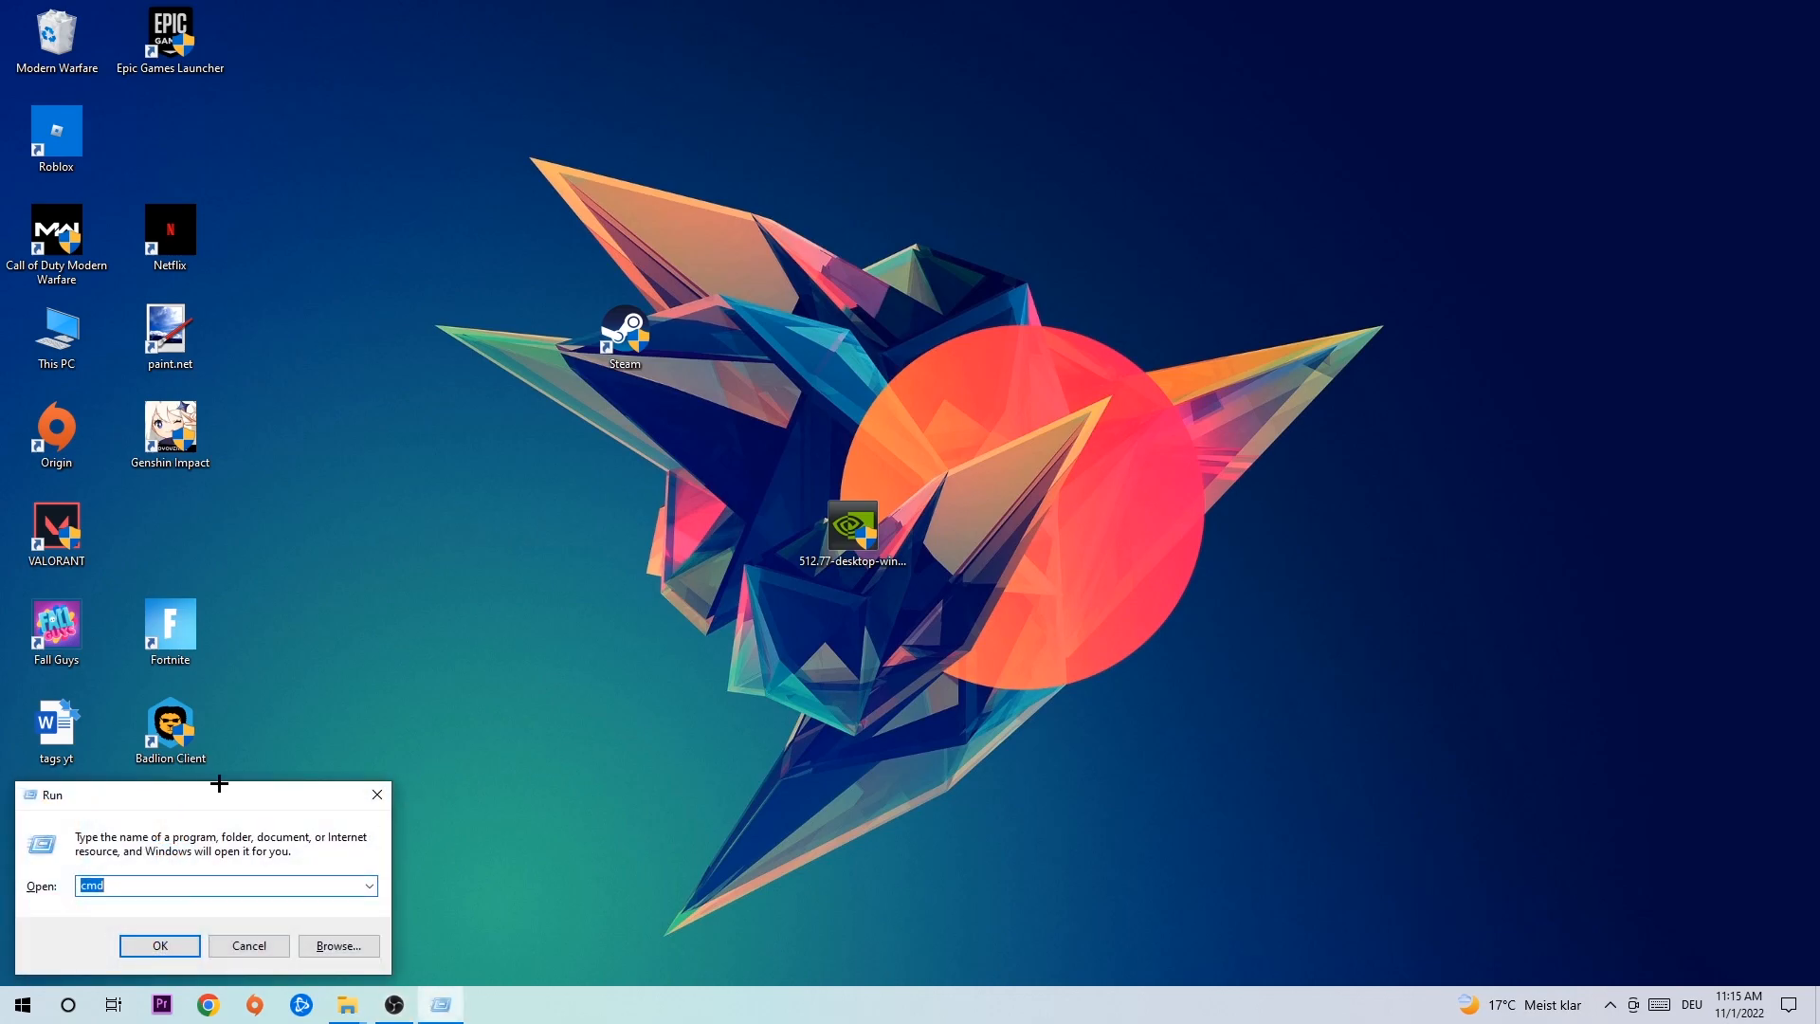
Drag the Run dialog, with 'cmd' entered, to the centre of the screen
drag(215, 795, 534, 329)
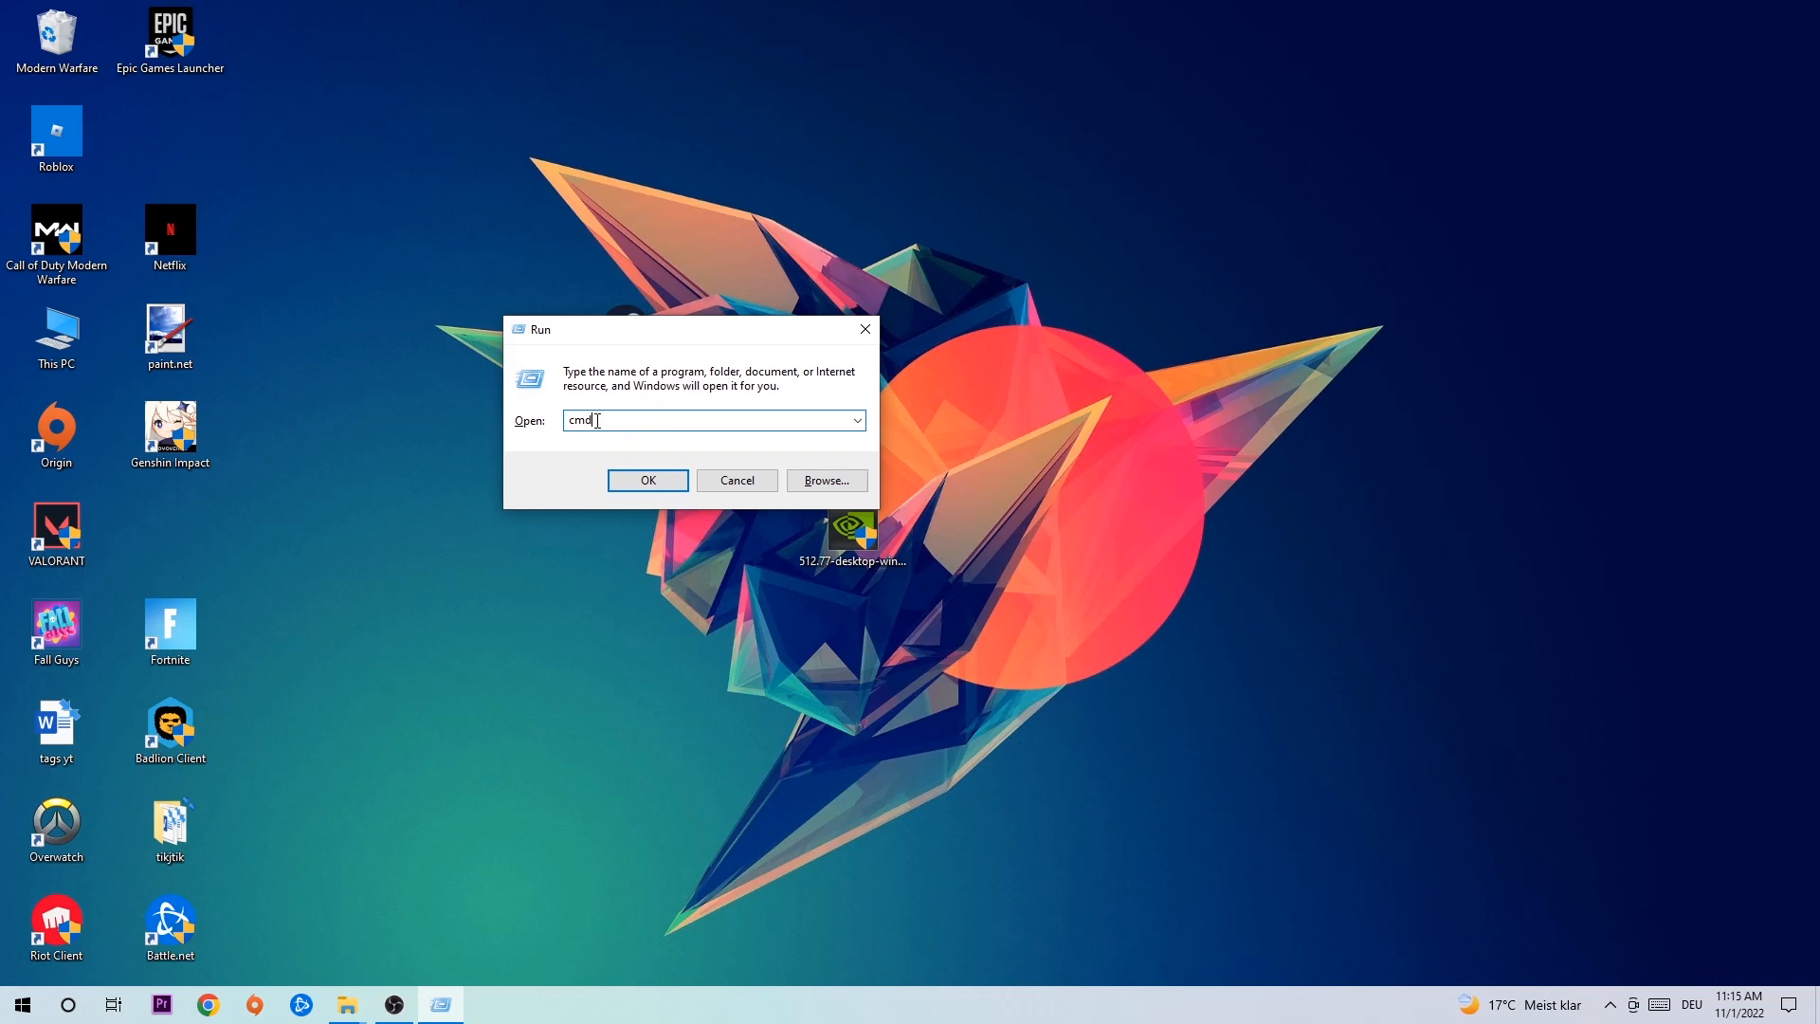
mouse_move(813, 403)
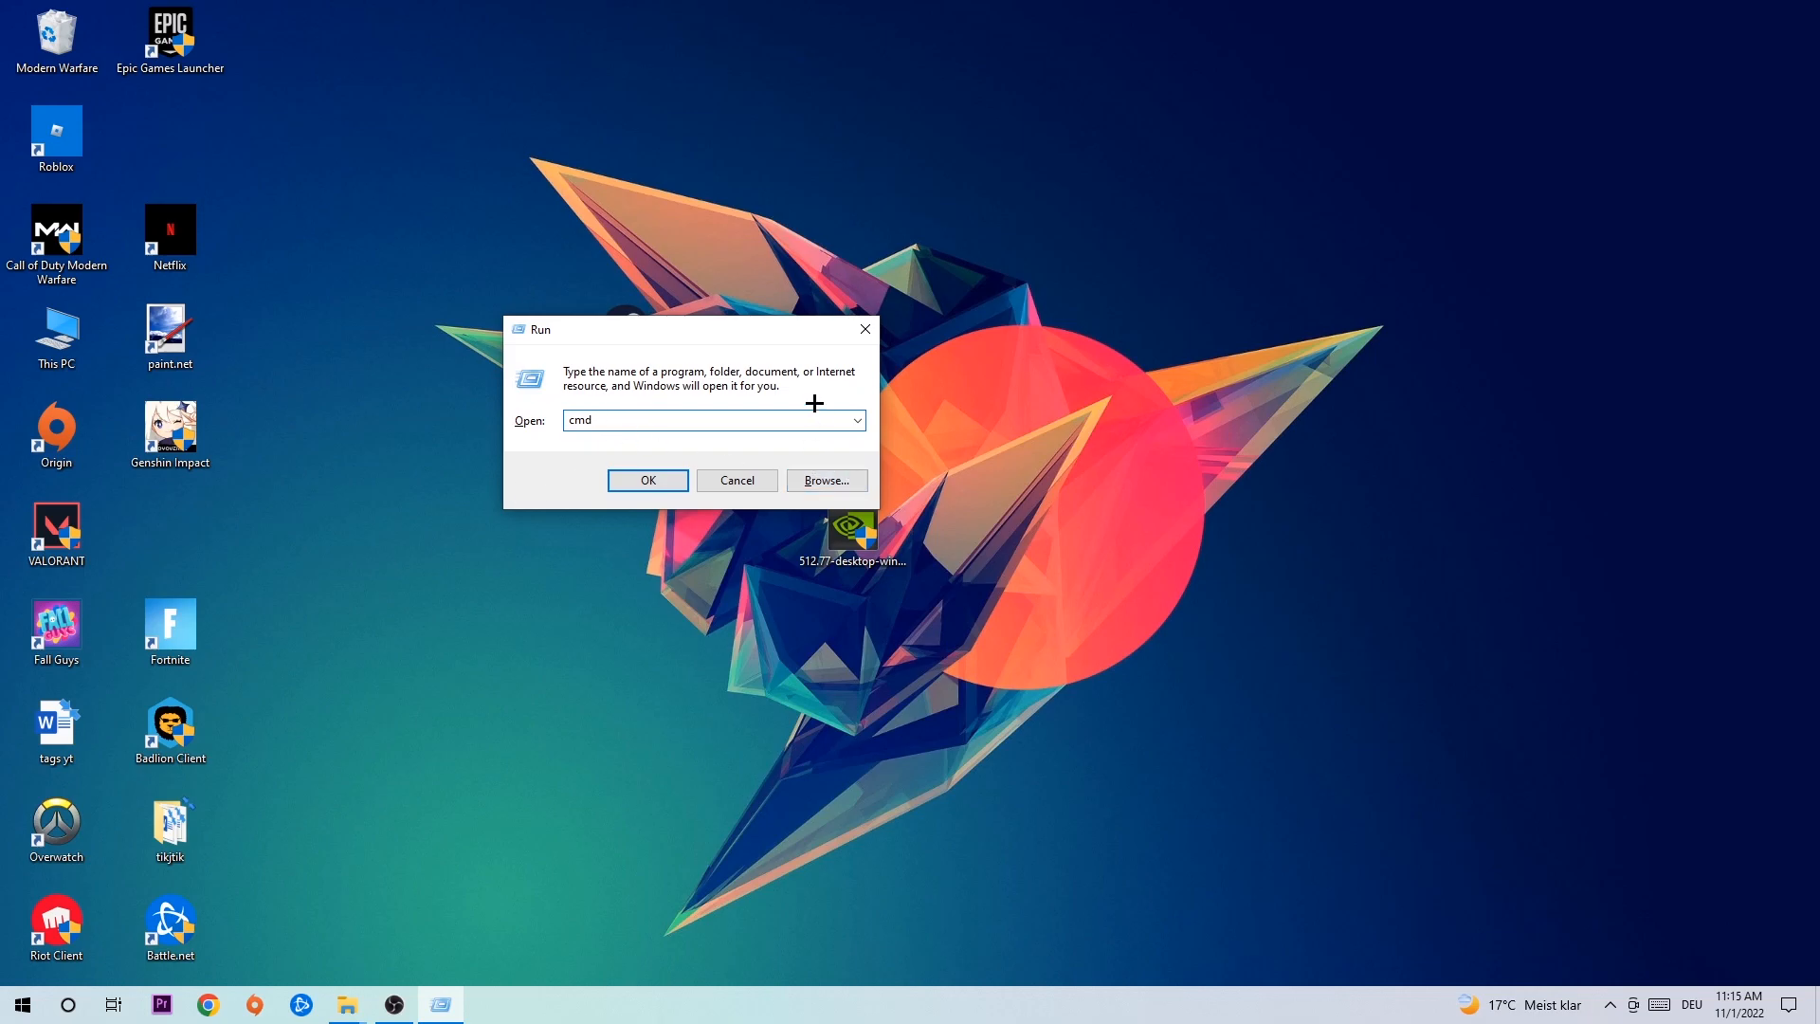
Run ipconfig /flush in a maximized Command Prompt, then open Network & Internet settings
click(647, 480)
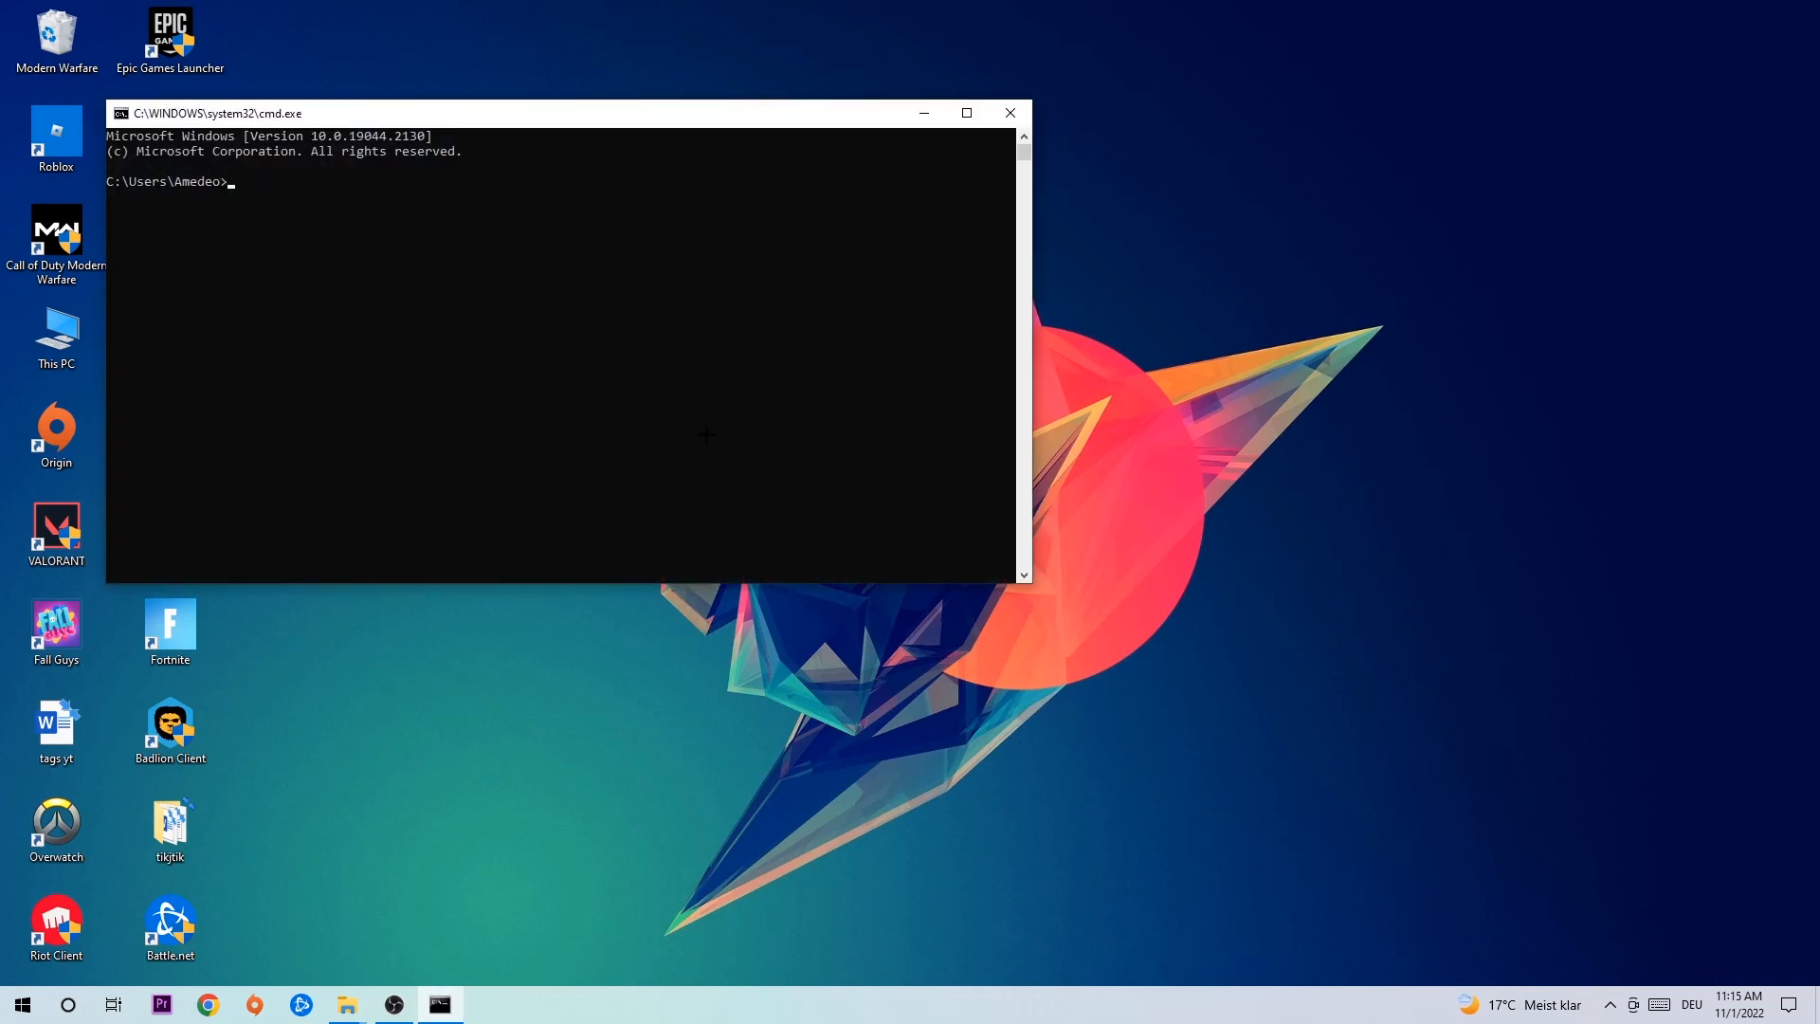
click(965, 113)
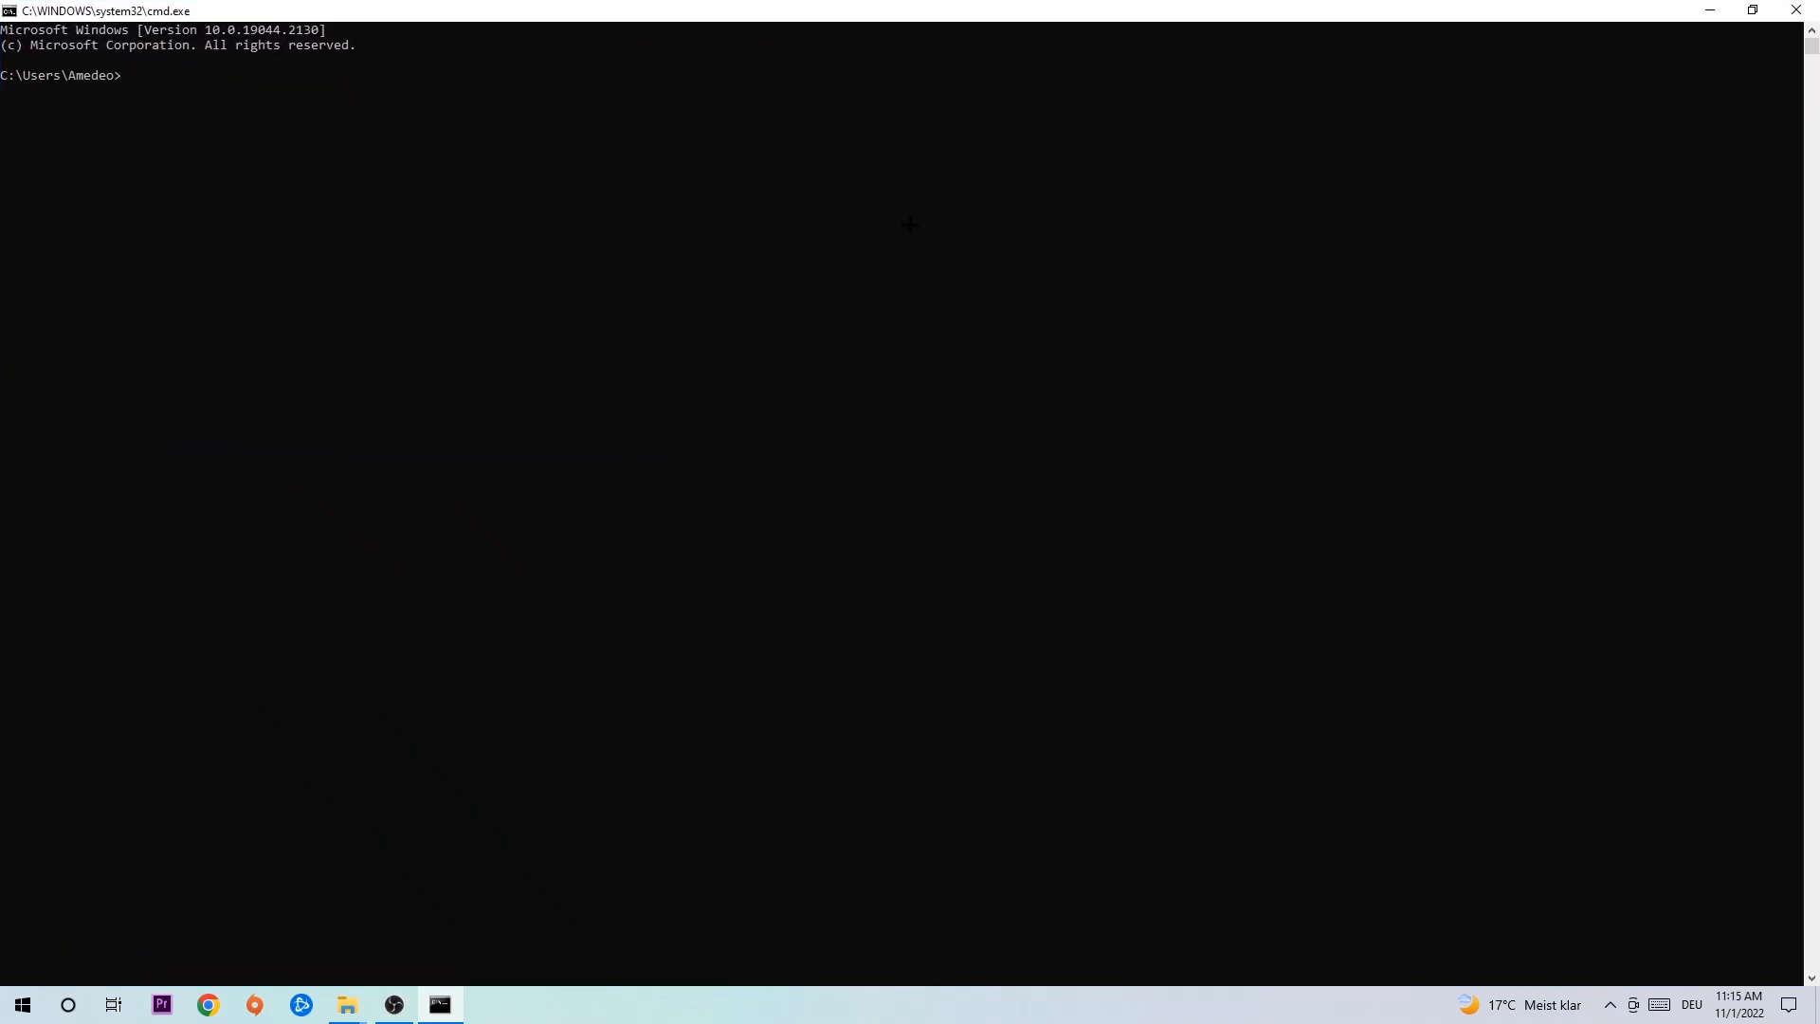
text(ip)
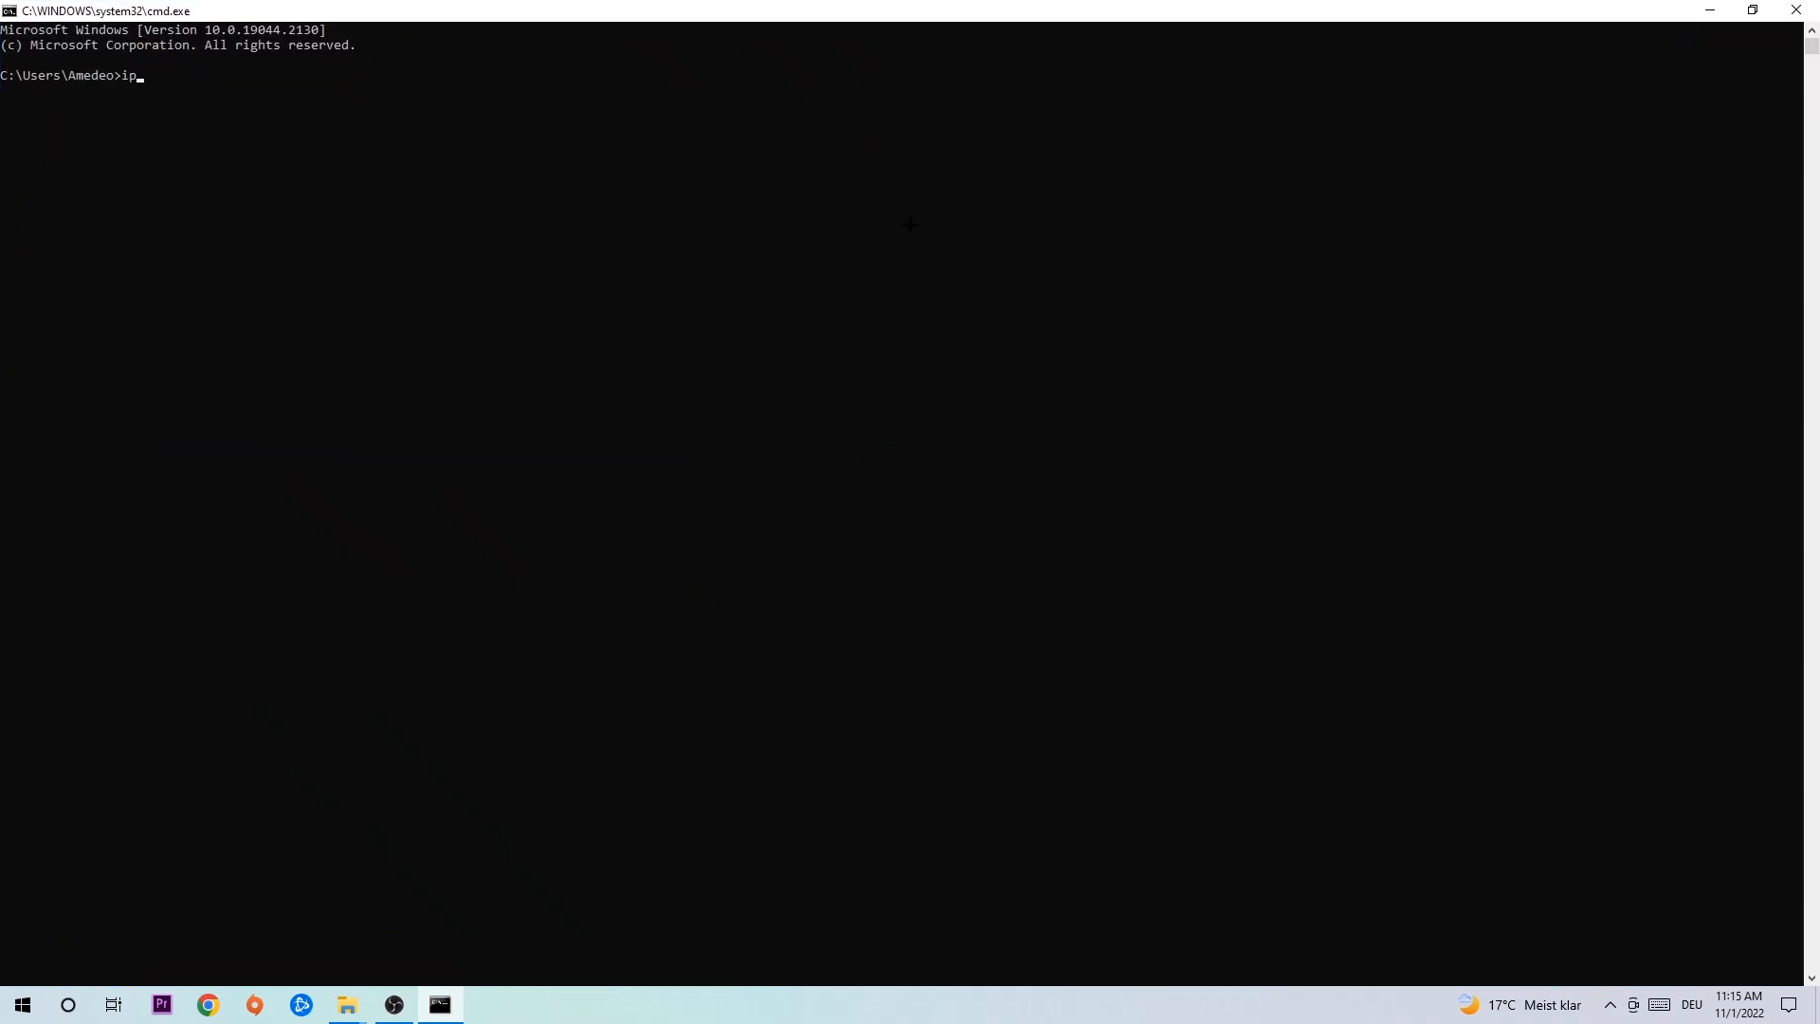
text(config)
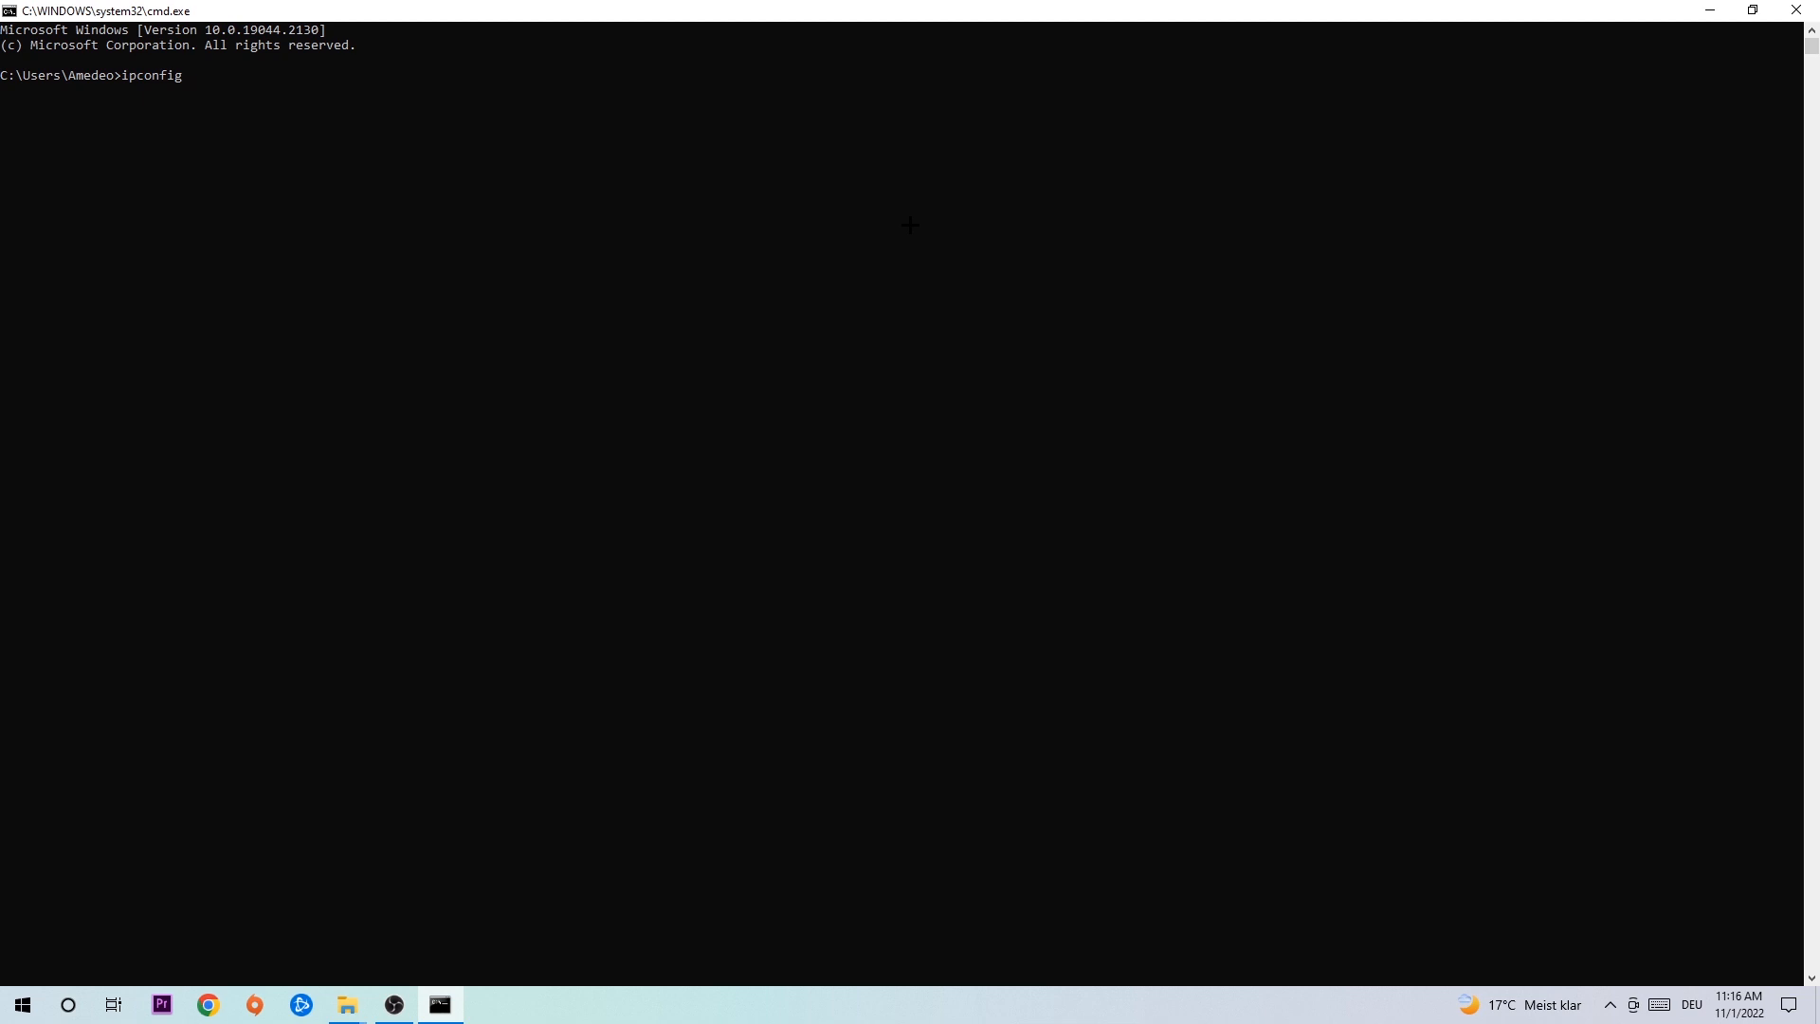
text(/flush)
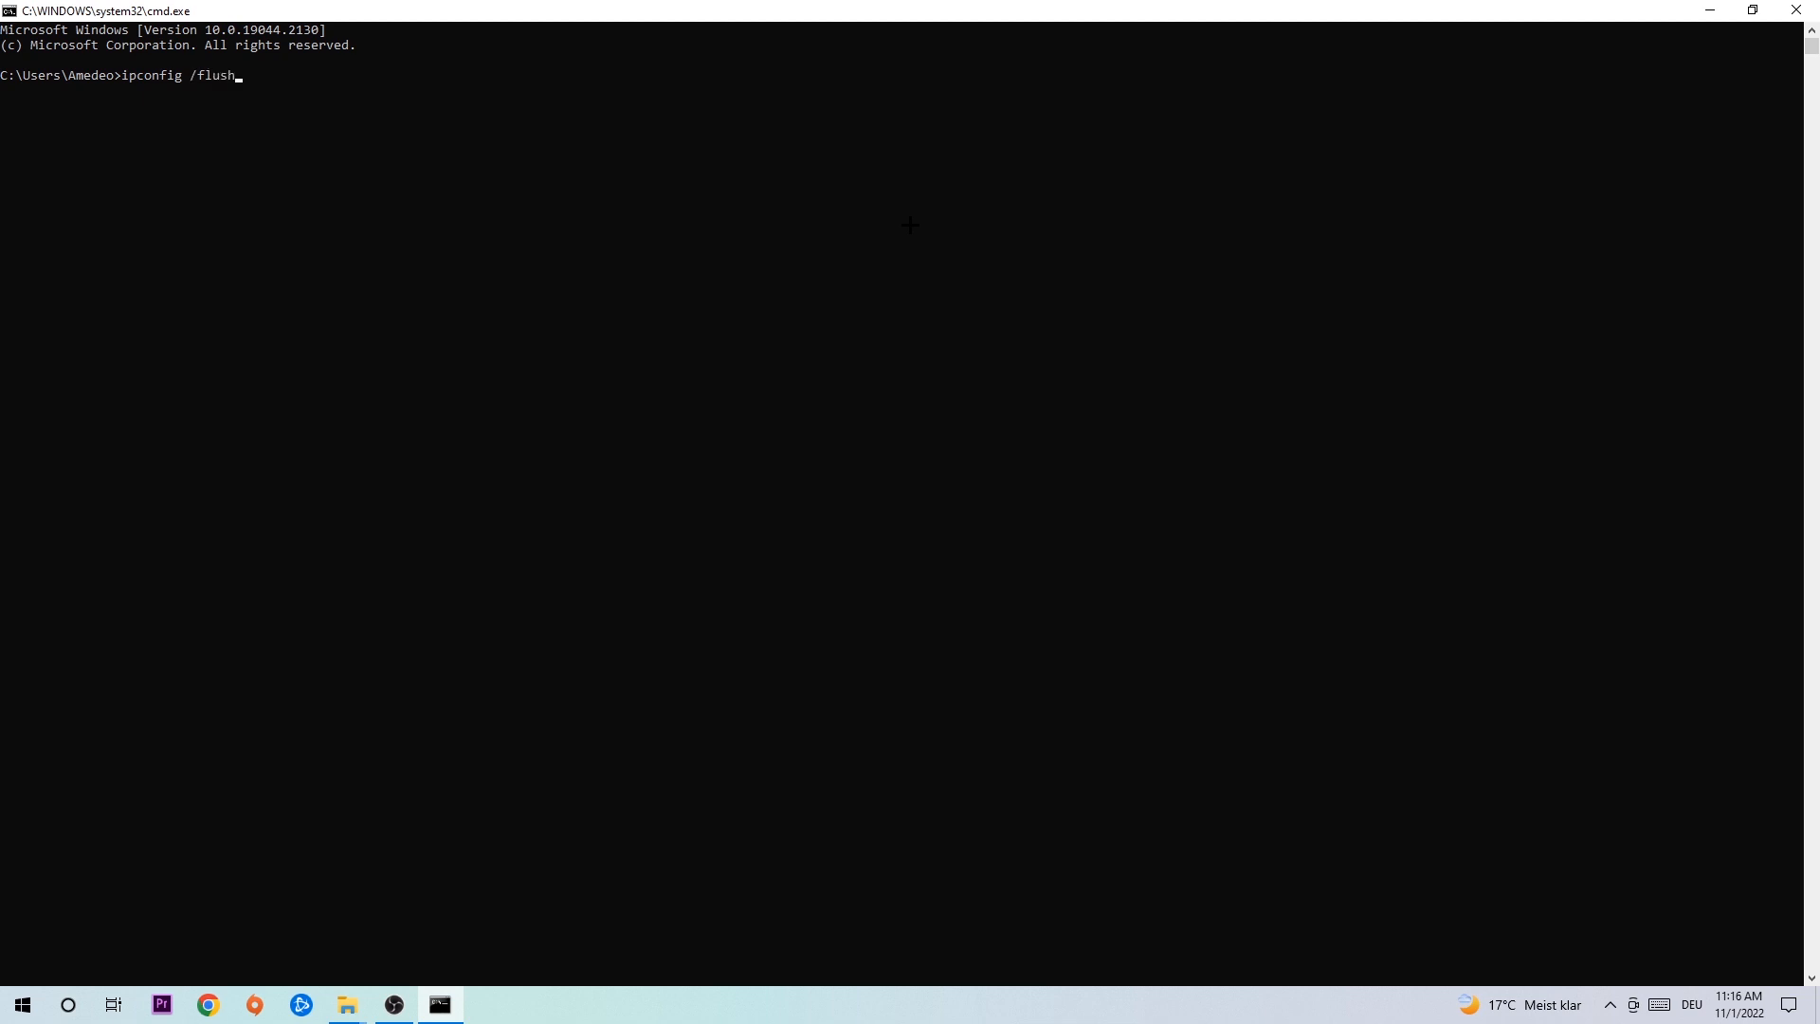
key(Enter)
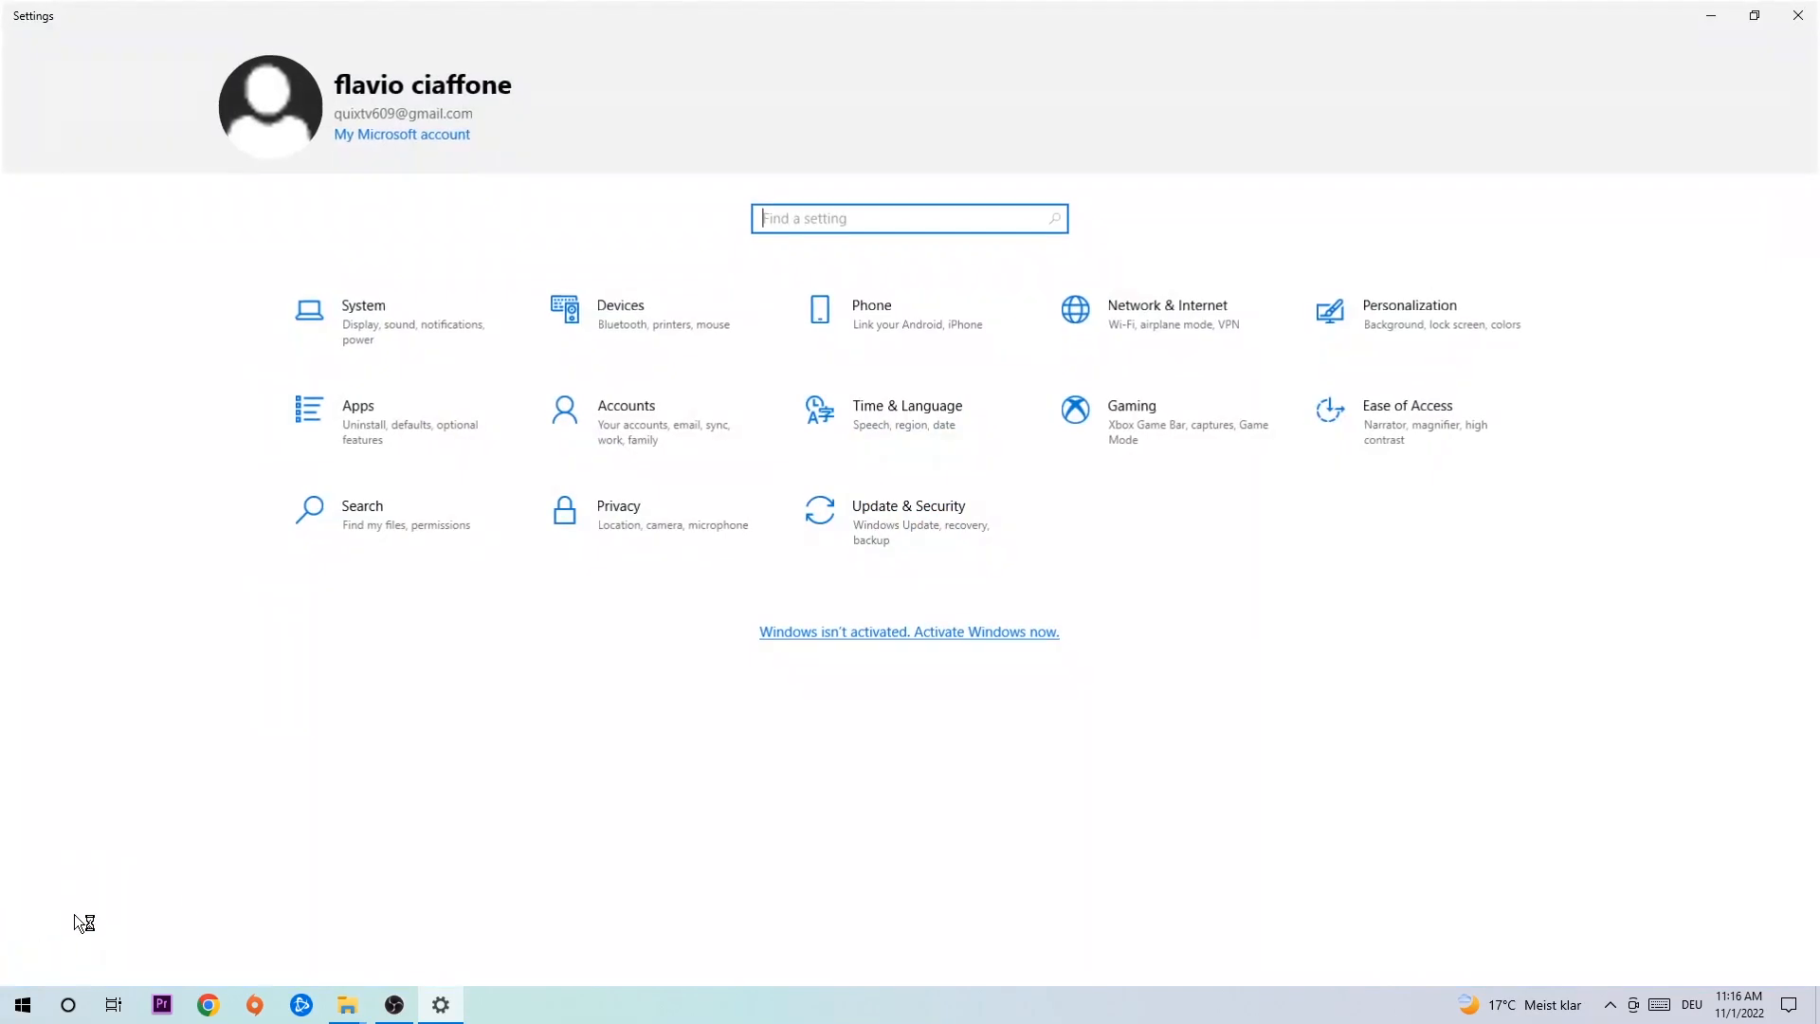
click(1167, 314)
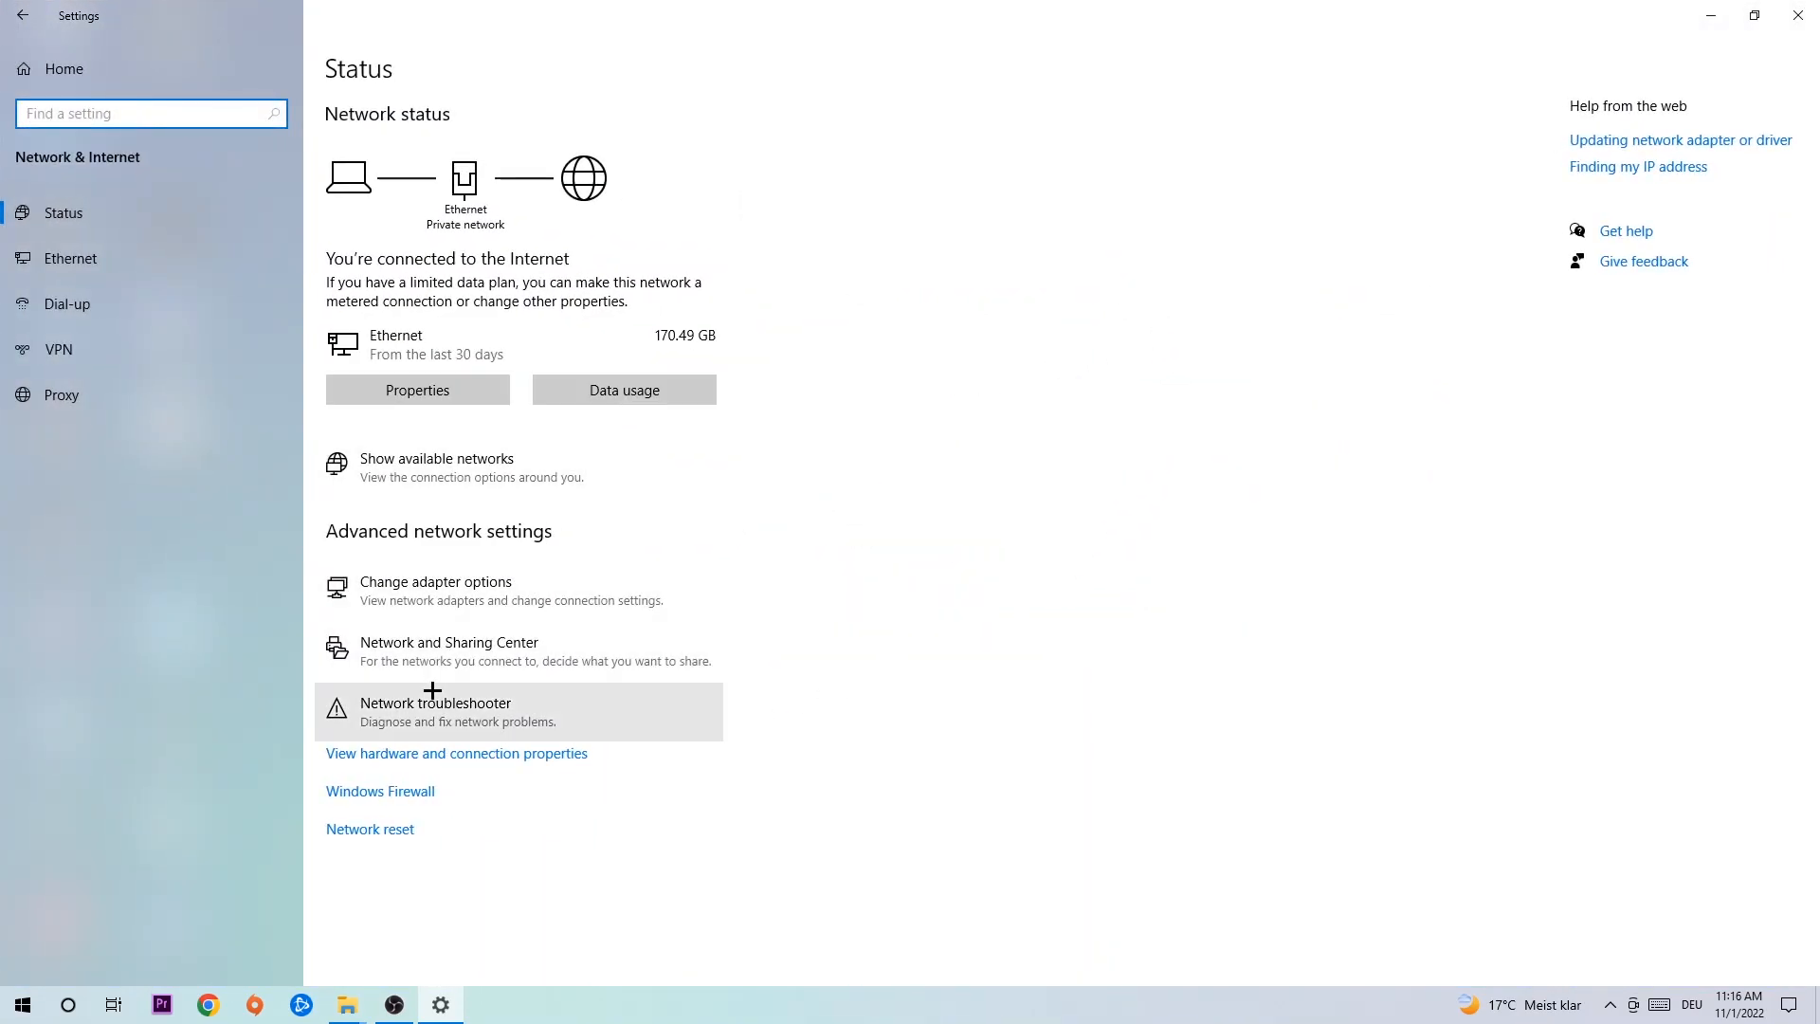
Open Network and Sharing Center from the Network status page
click(449, 642)
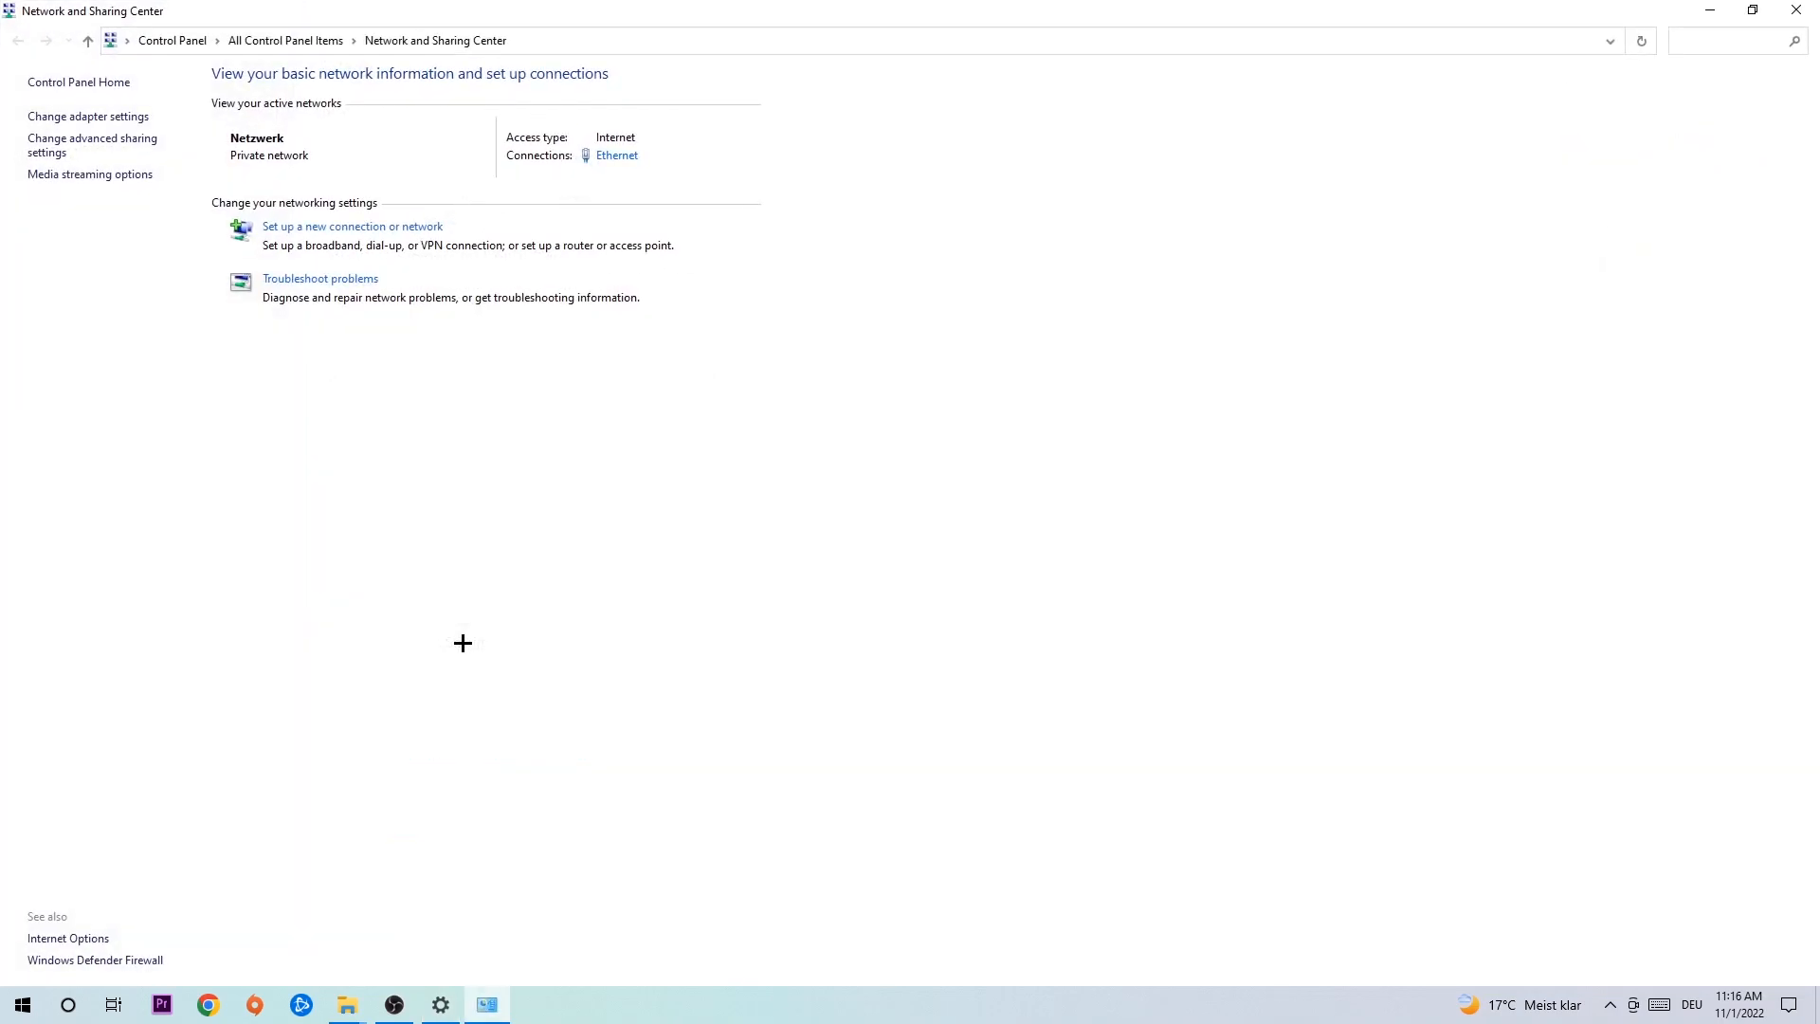
mouse_move(342, 286)
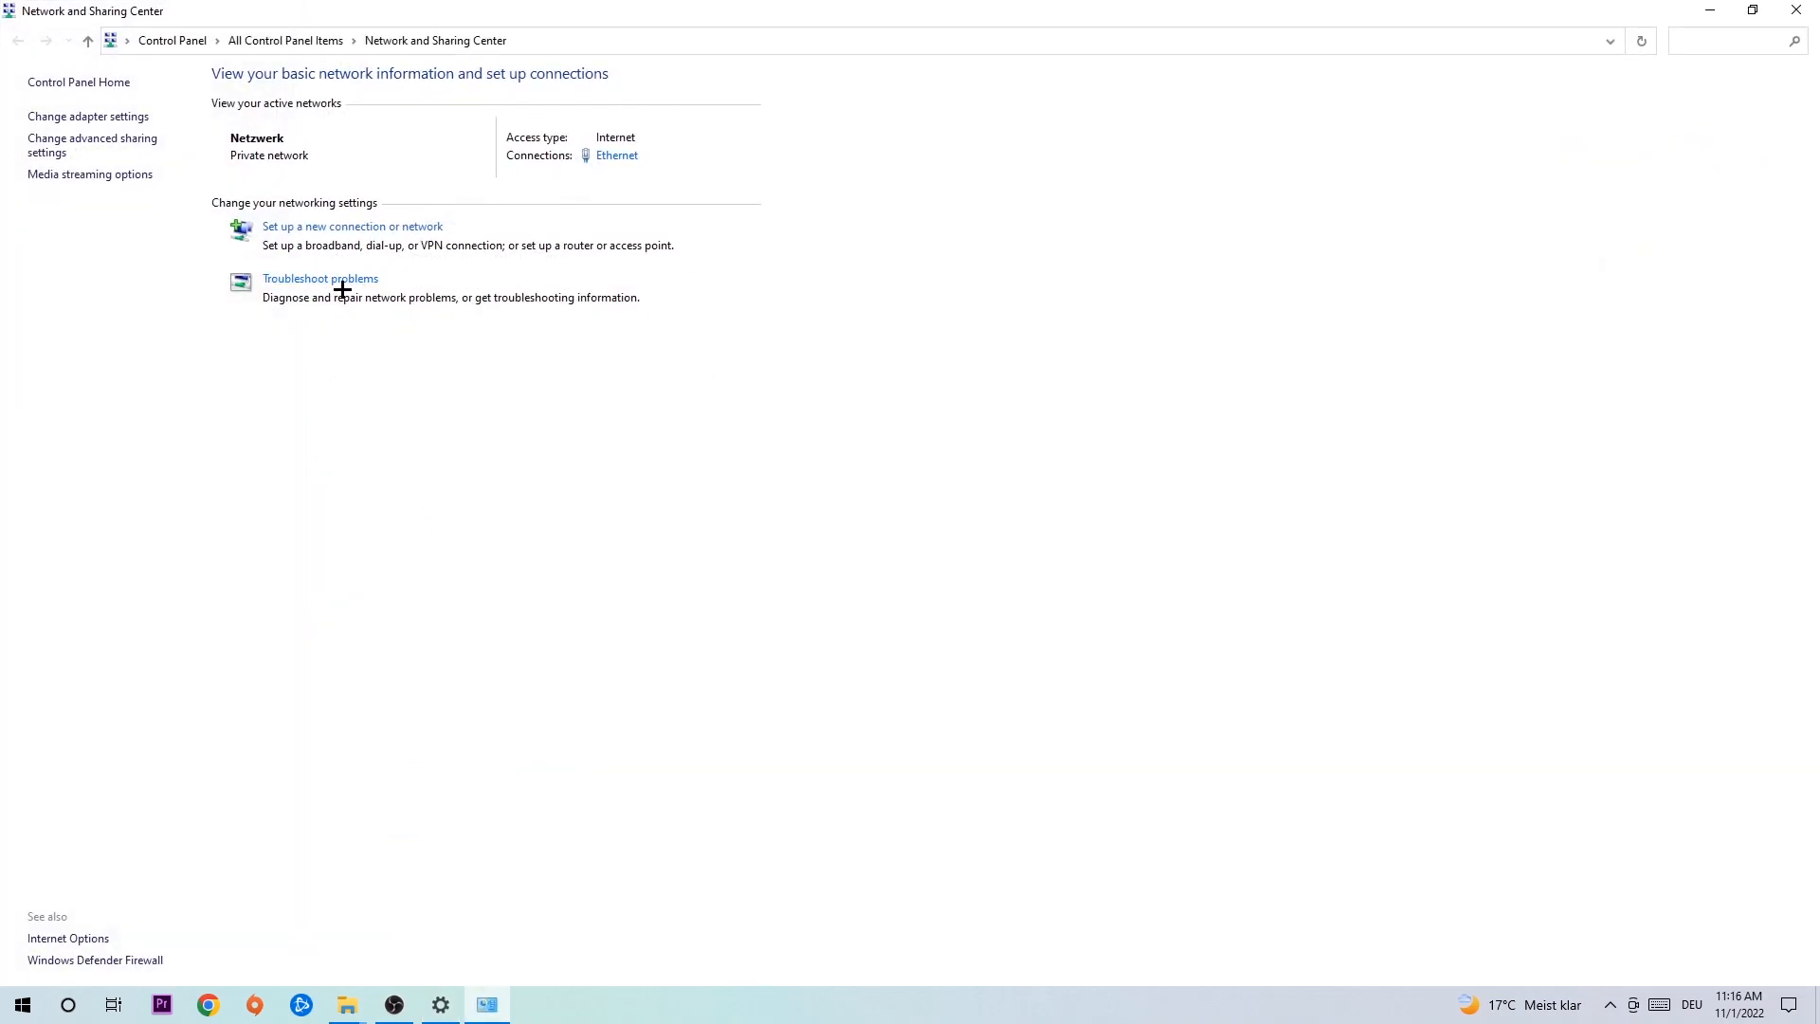
mouse_move(327, 291)
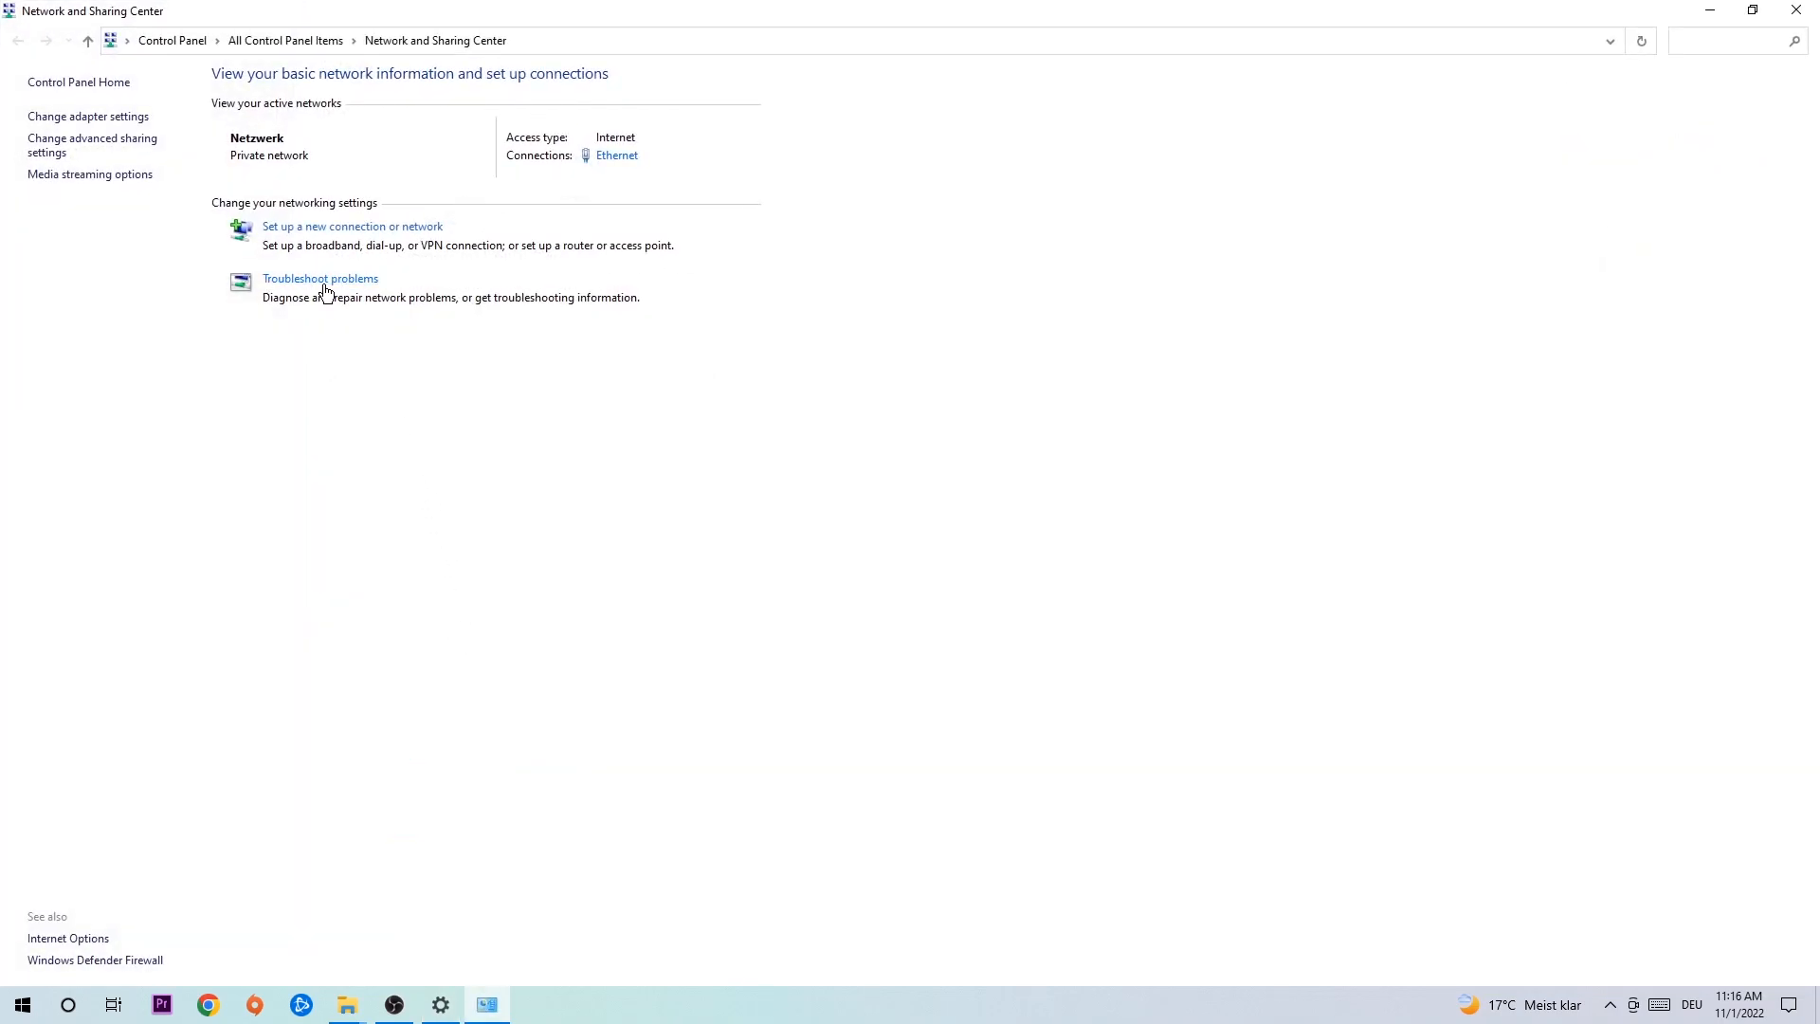
mouse_move(632, 410)
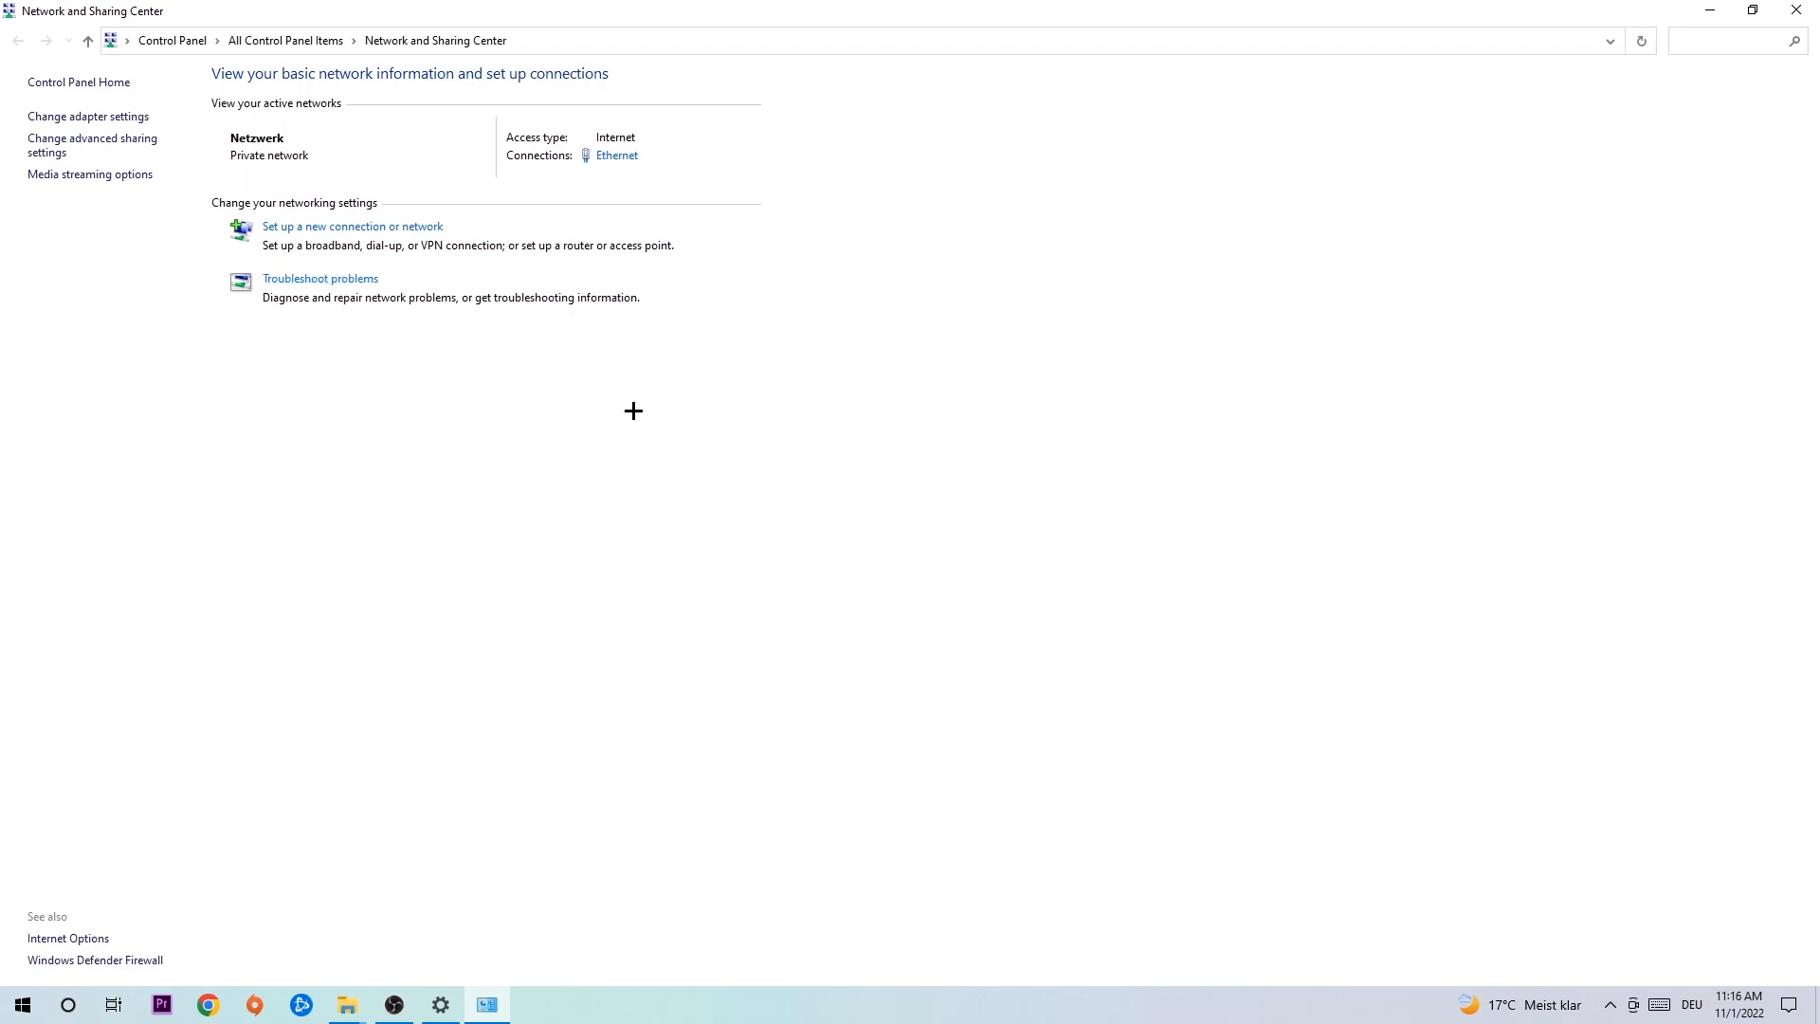
mouse_move(327, 346)
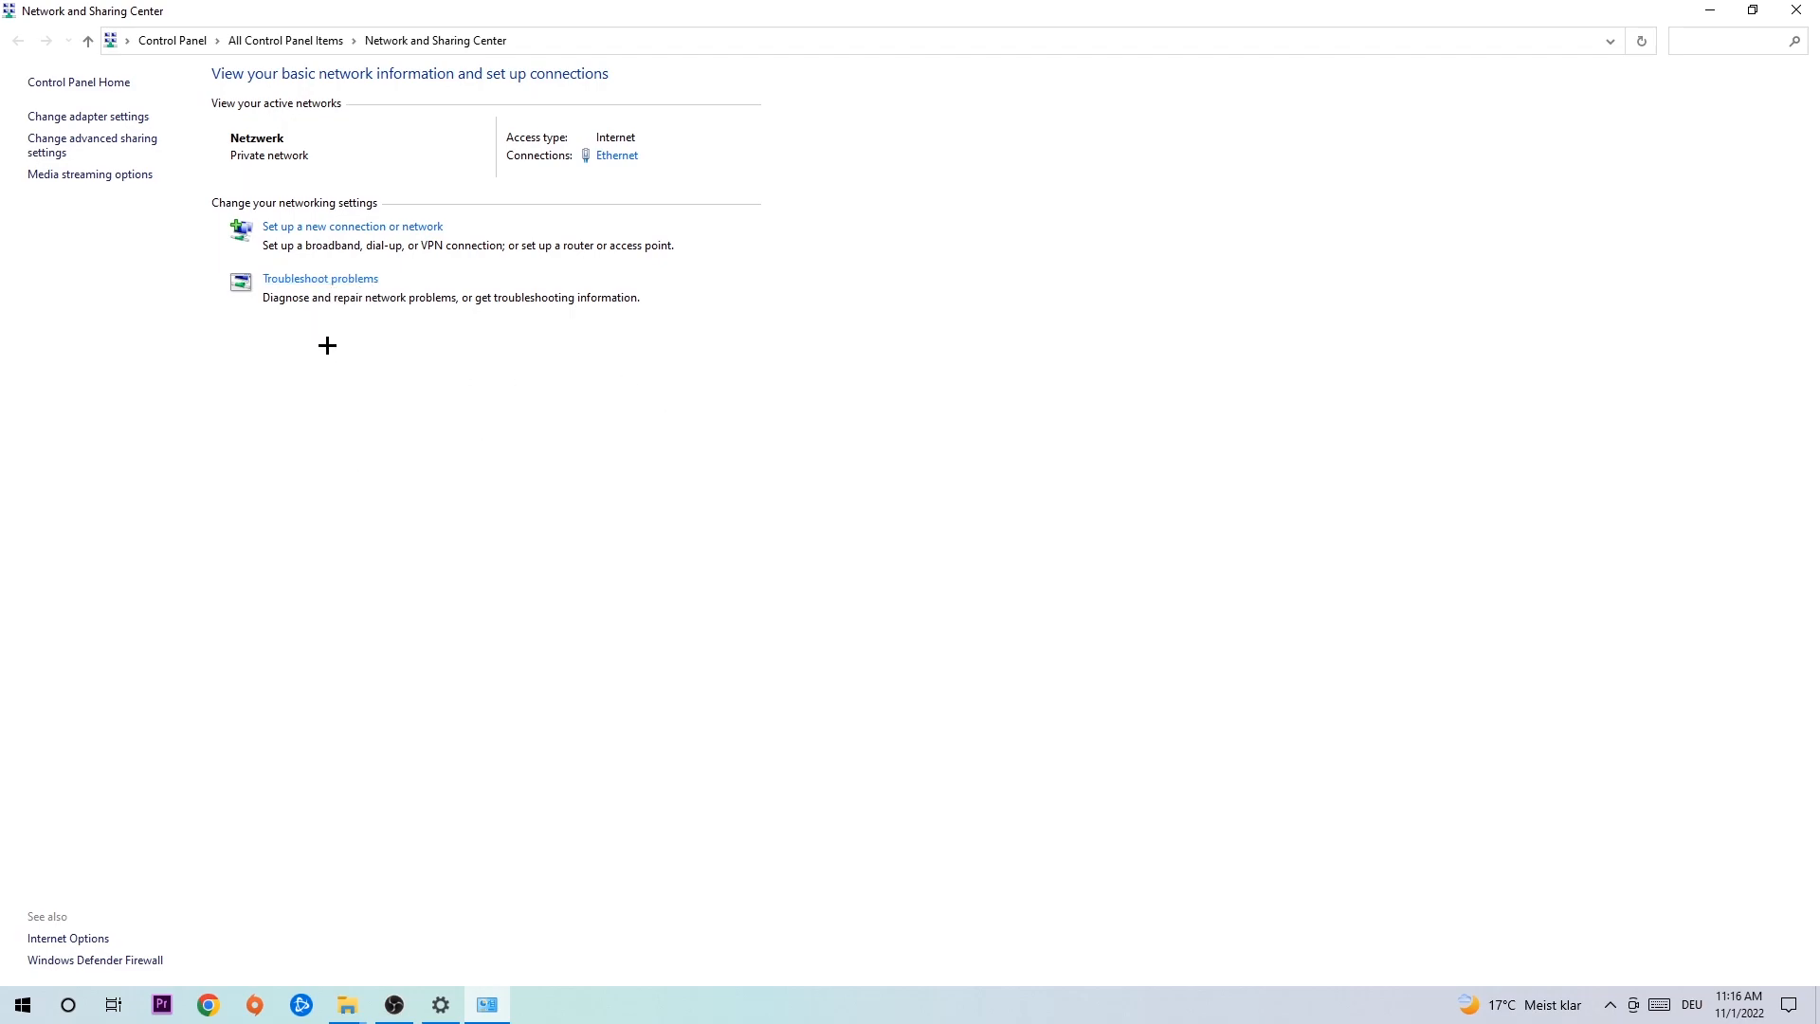
mouse_move(213, 231)
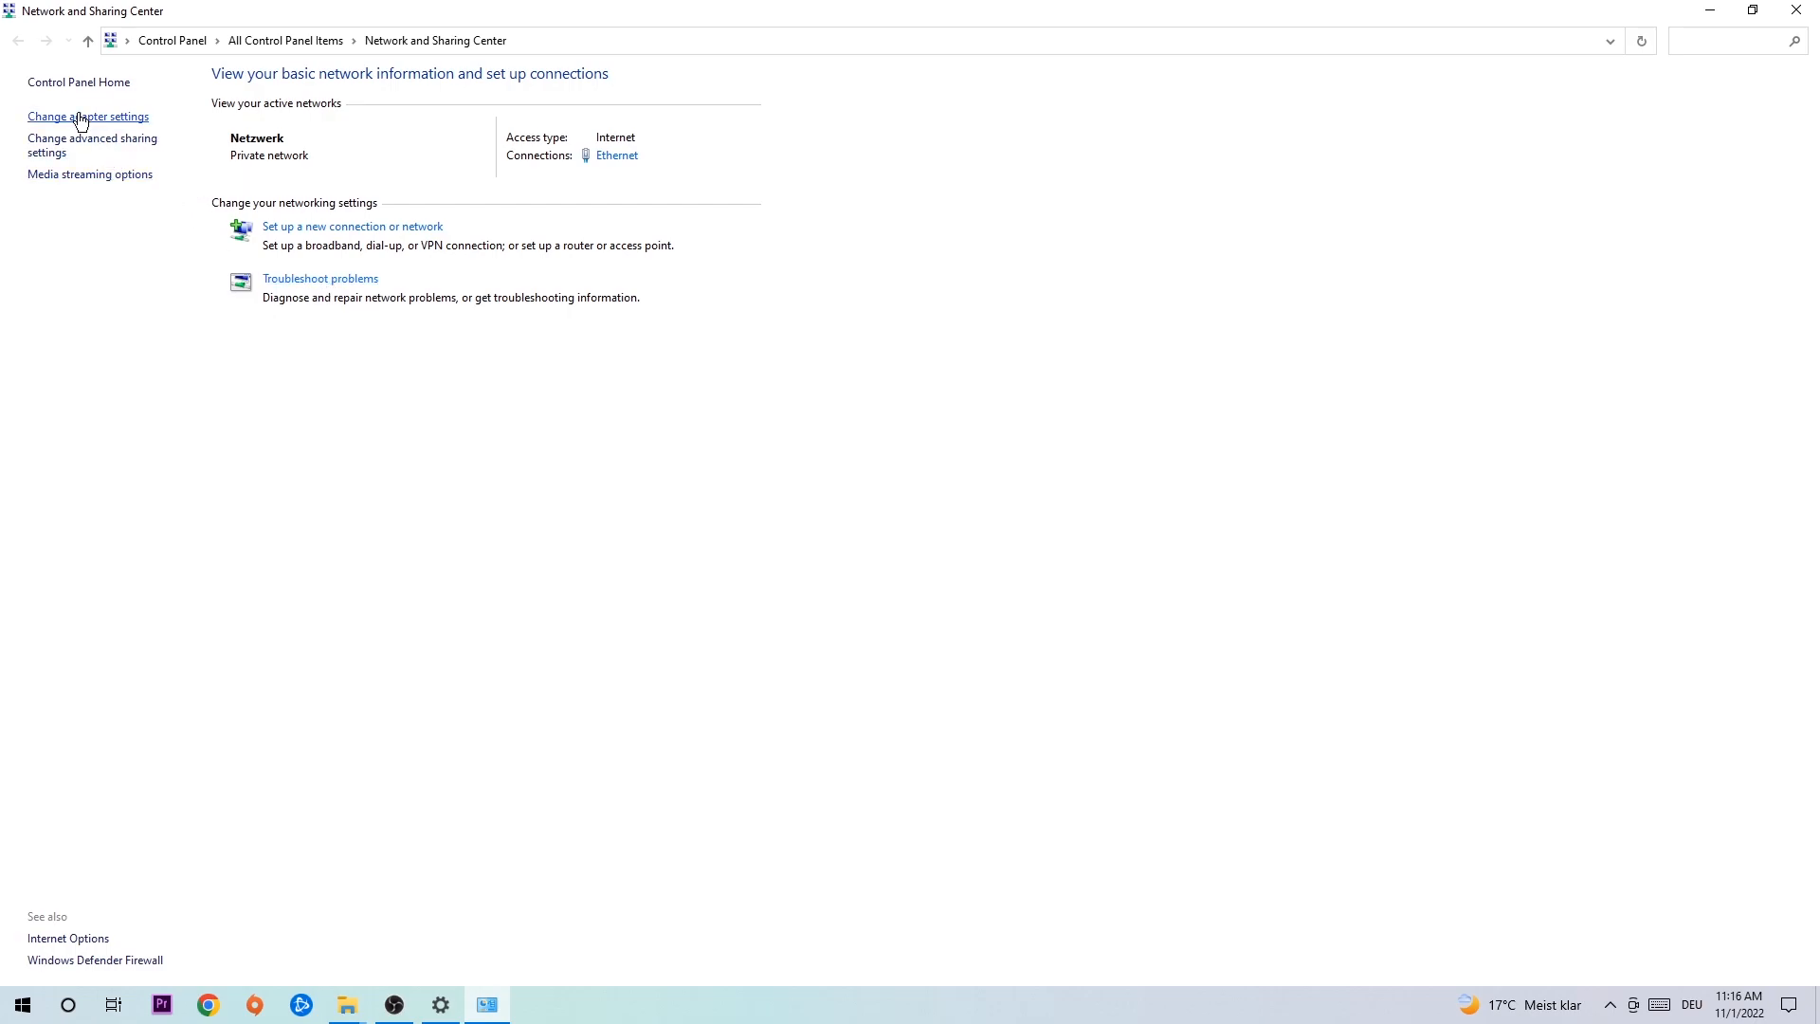
Show the network adapters list and bring up the Ethernet adapter's actions menu
click(87, 115)
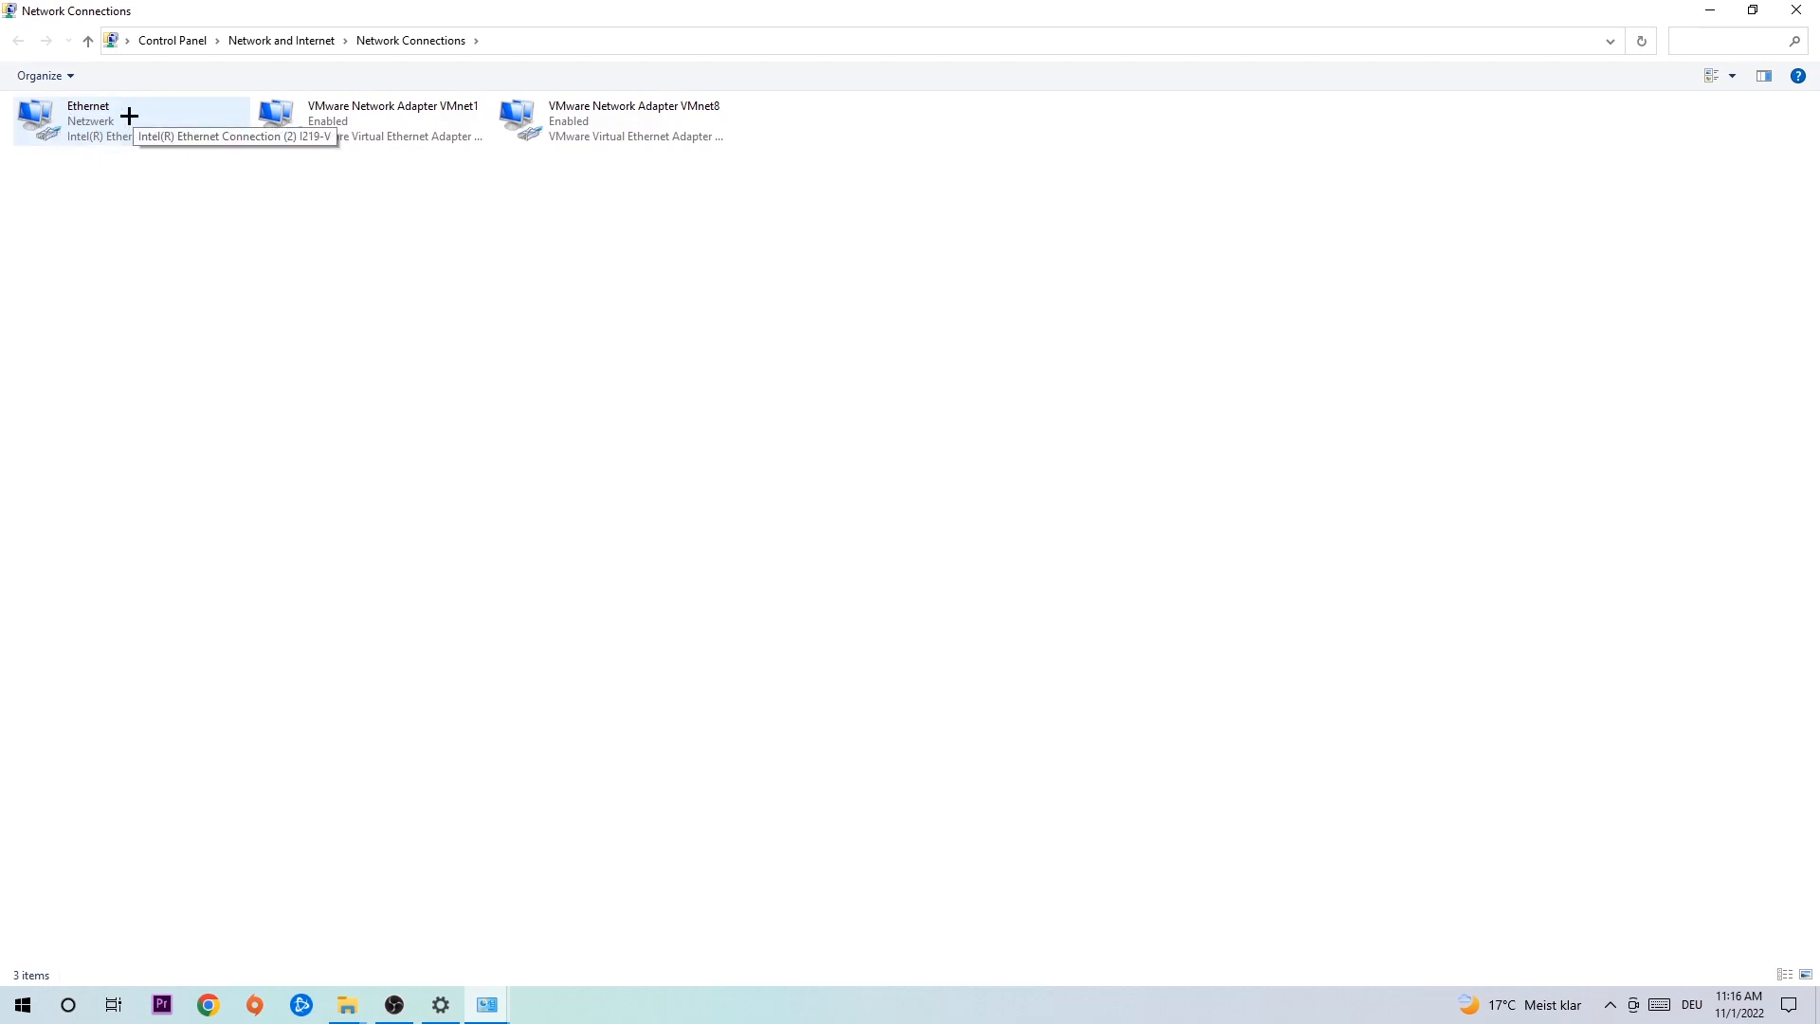
right_click(87, 119)
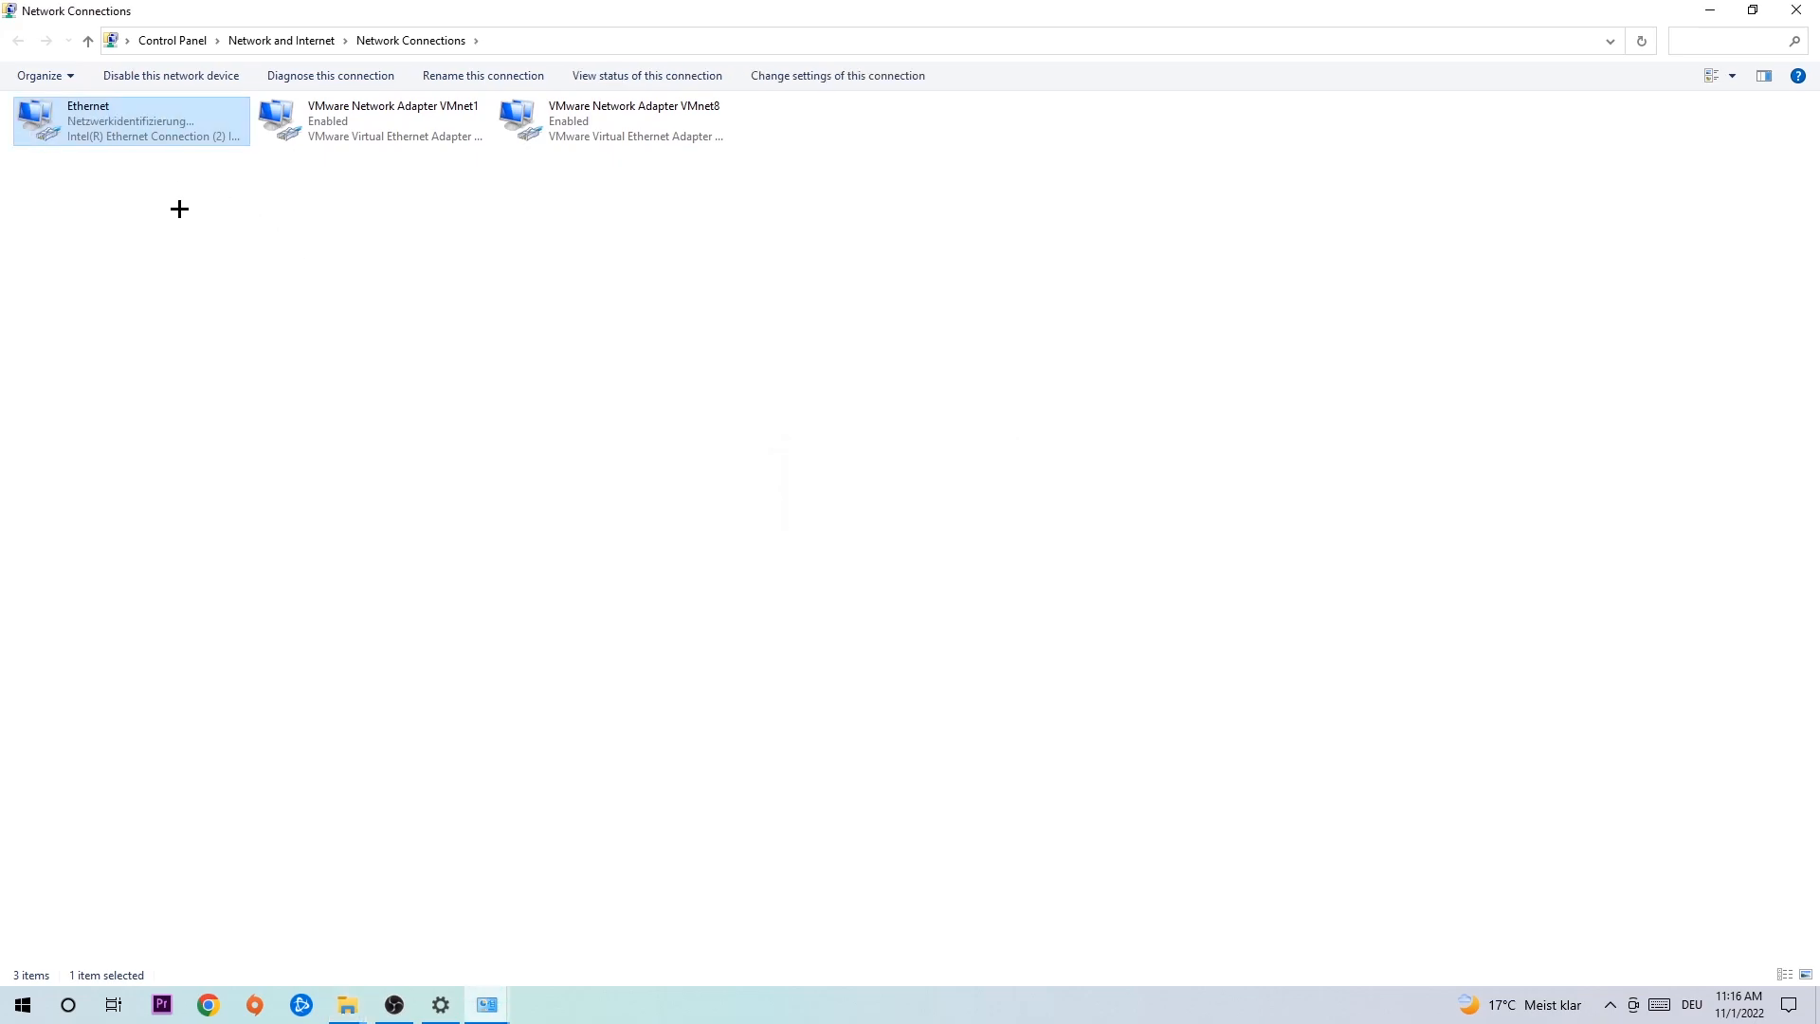
mouse_move(133, 143)
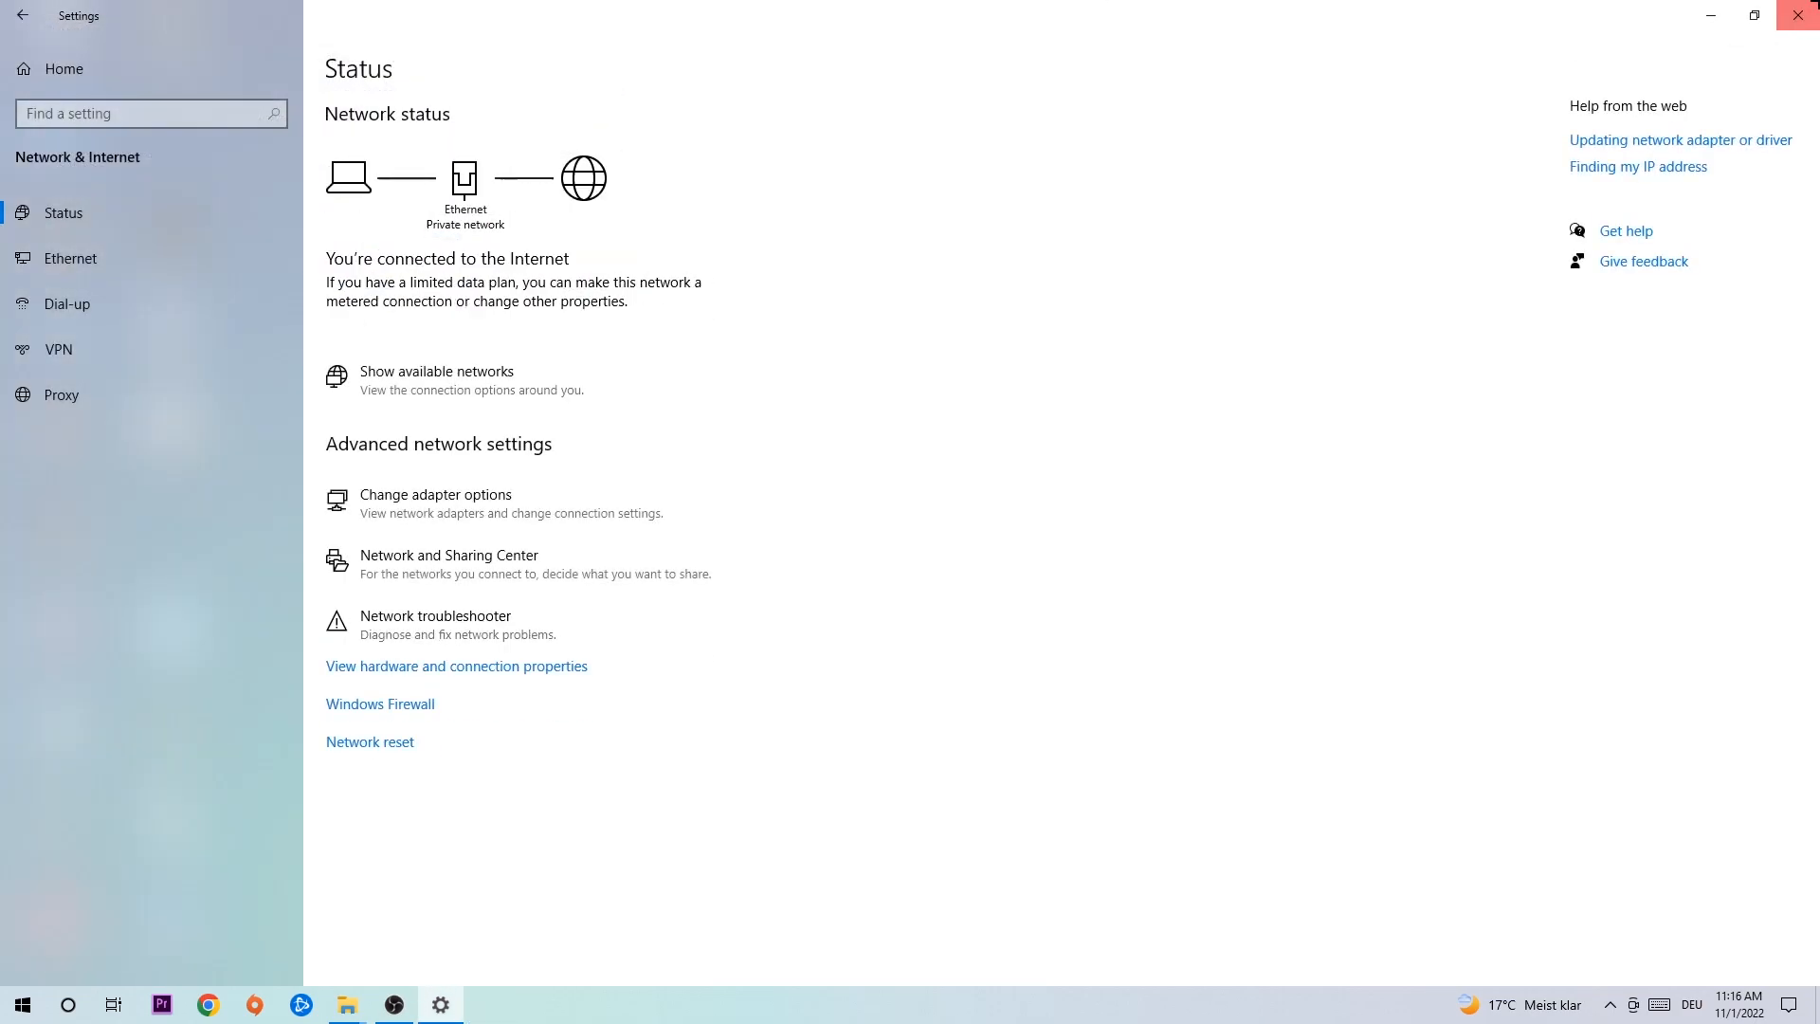
Close the Settings network status window to return to the desktop
click(1798, 16)
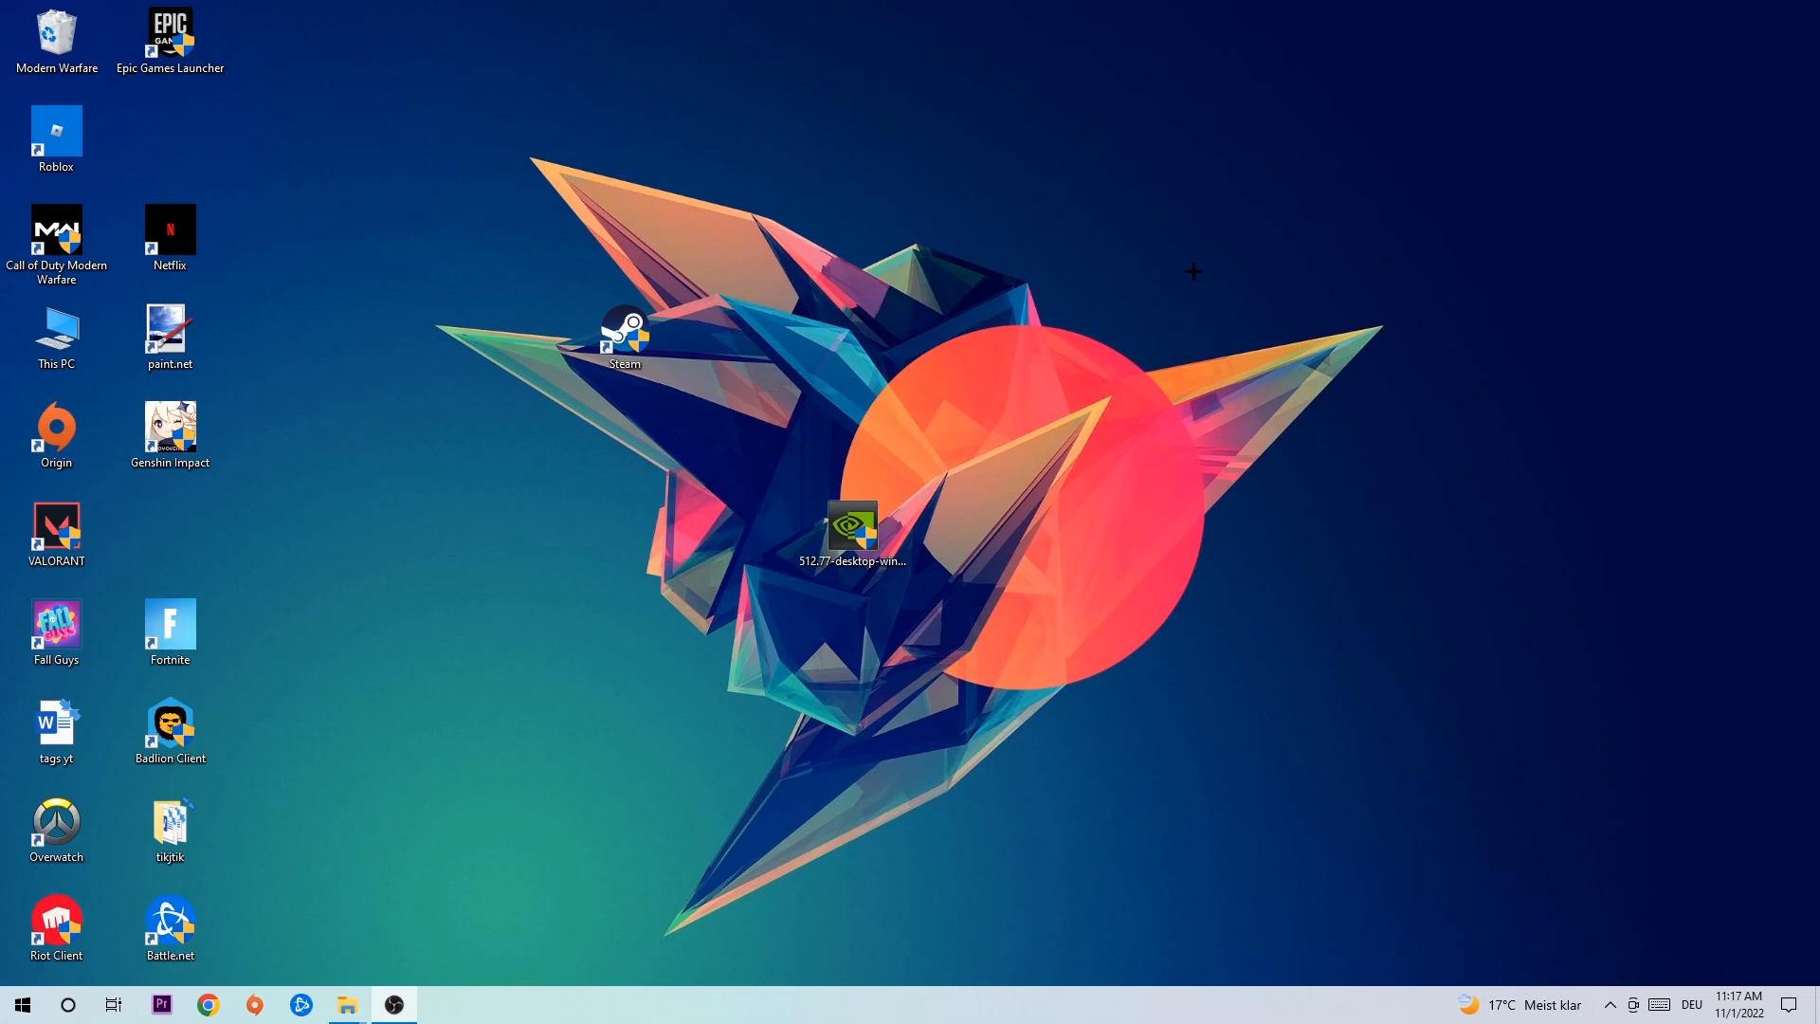
mouse_move(1184, 272)
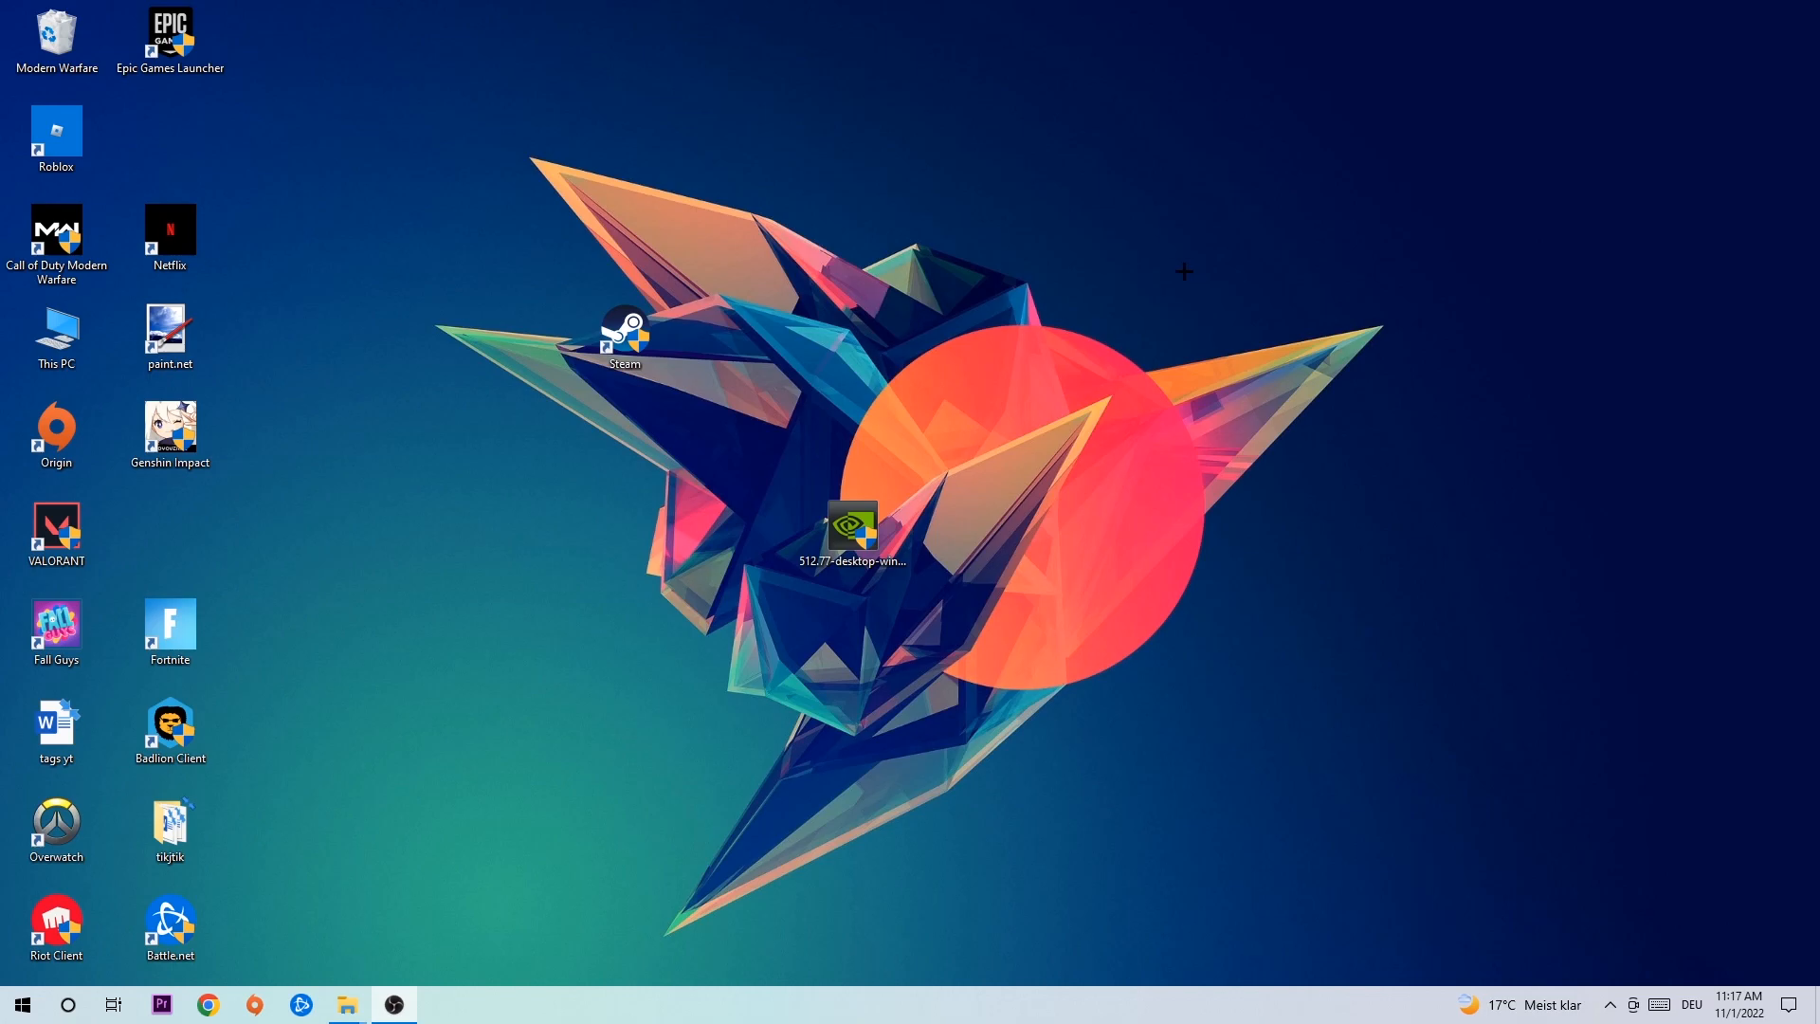
mouse_move(1153, 269)
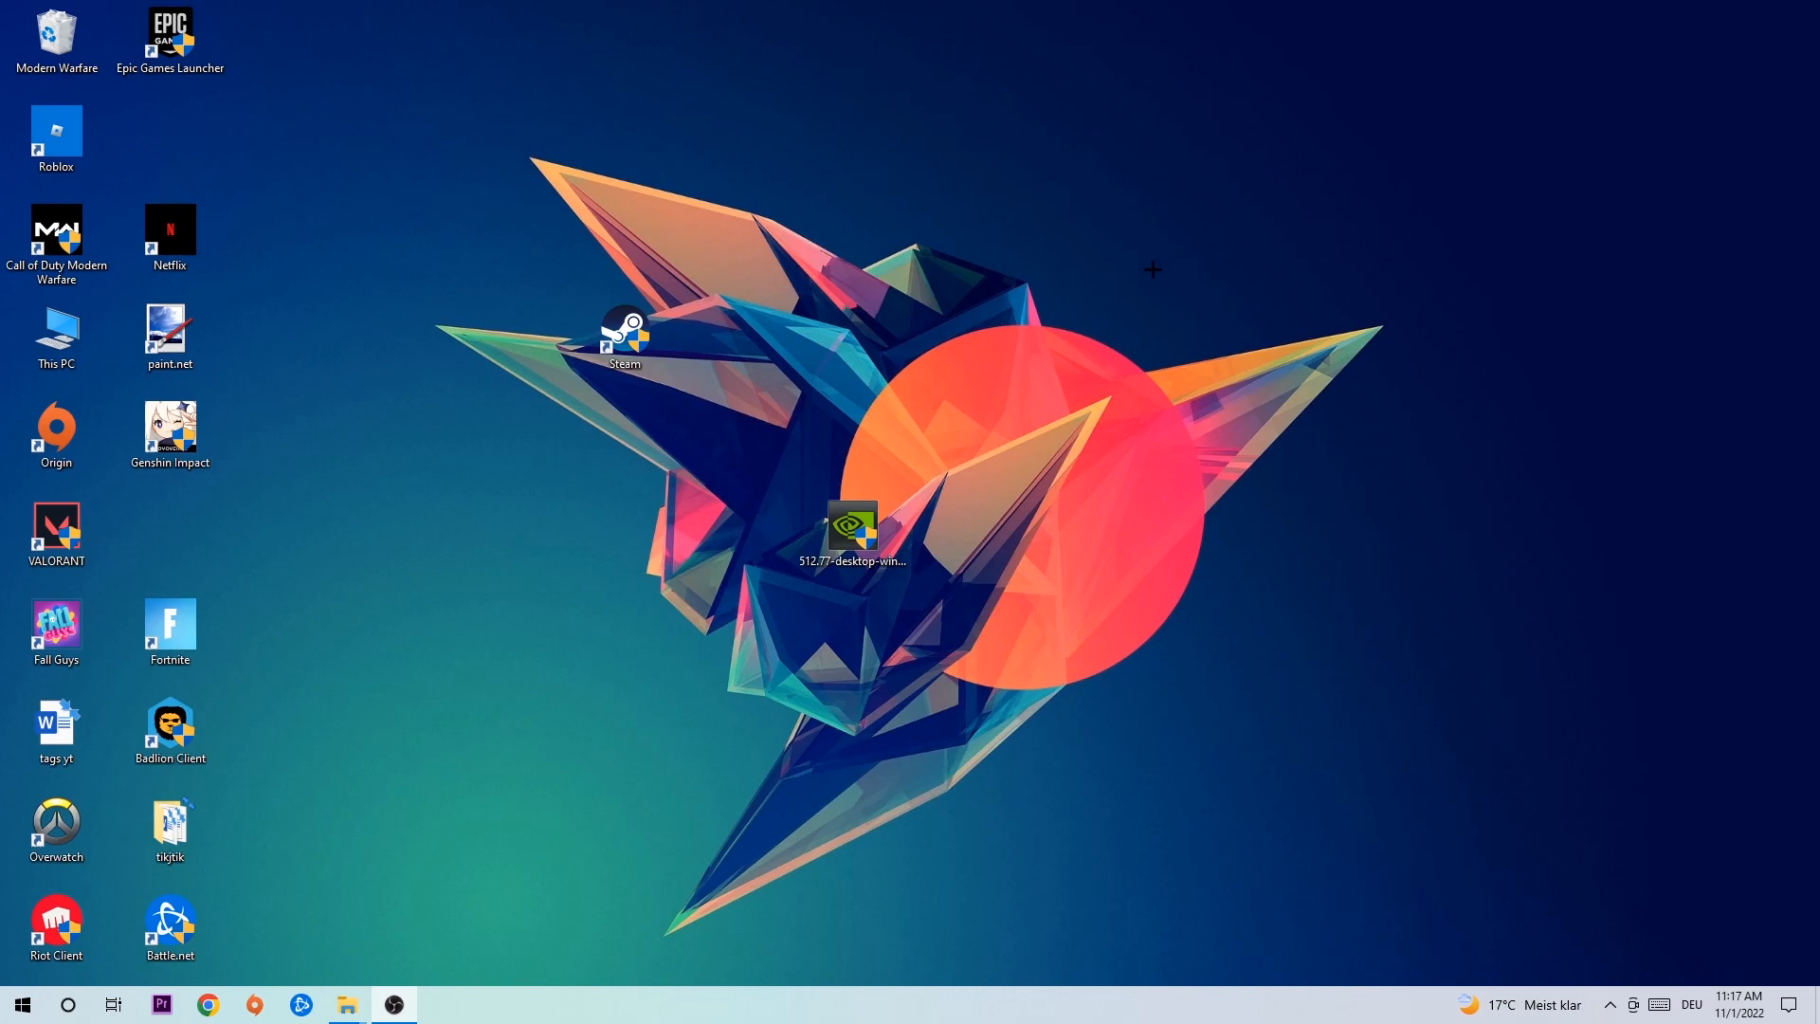